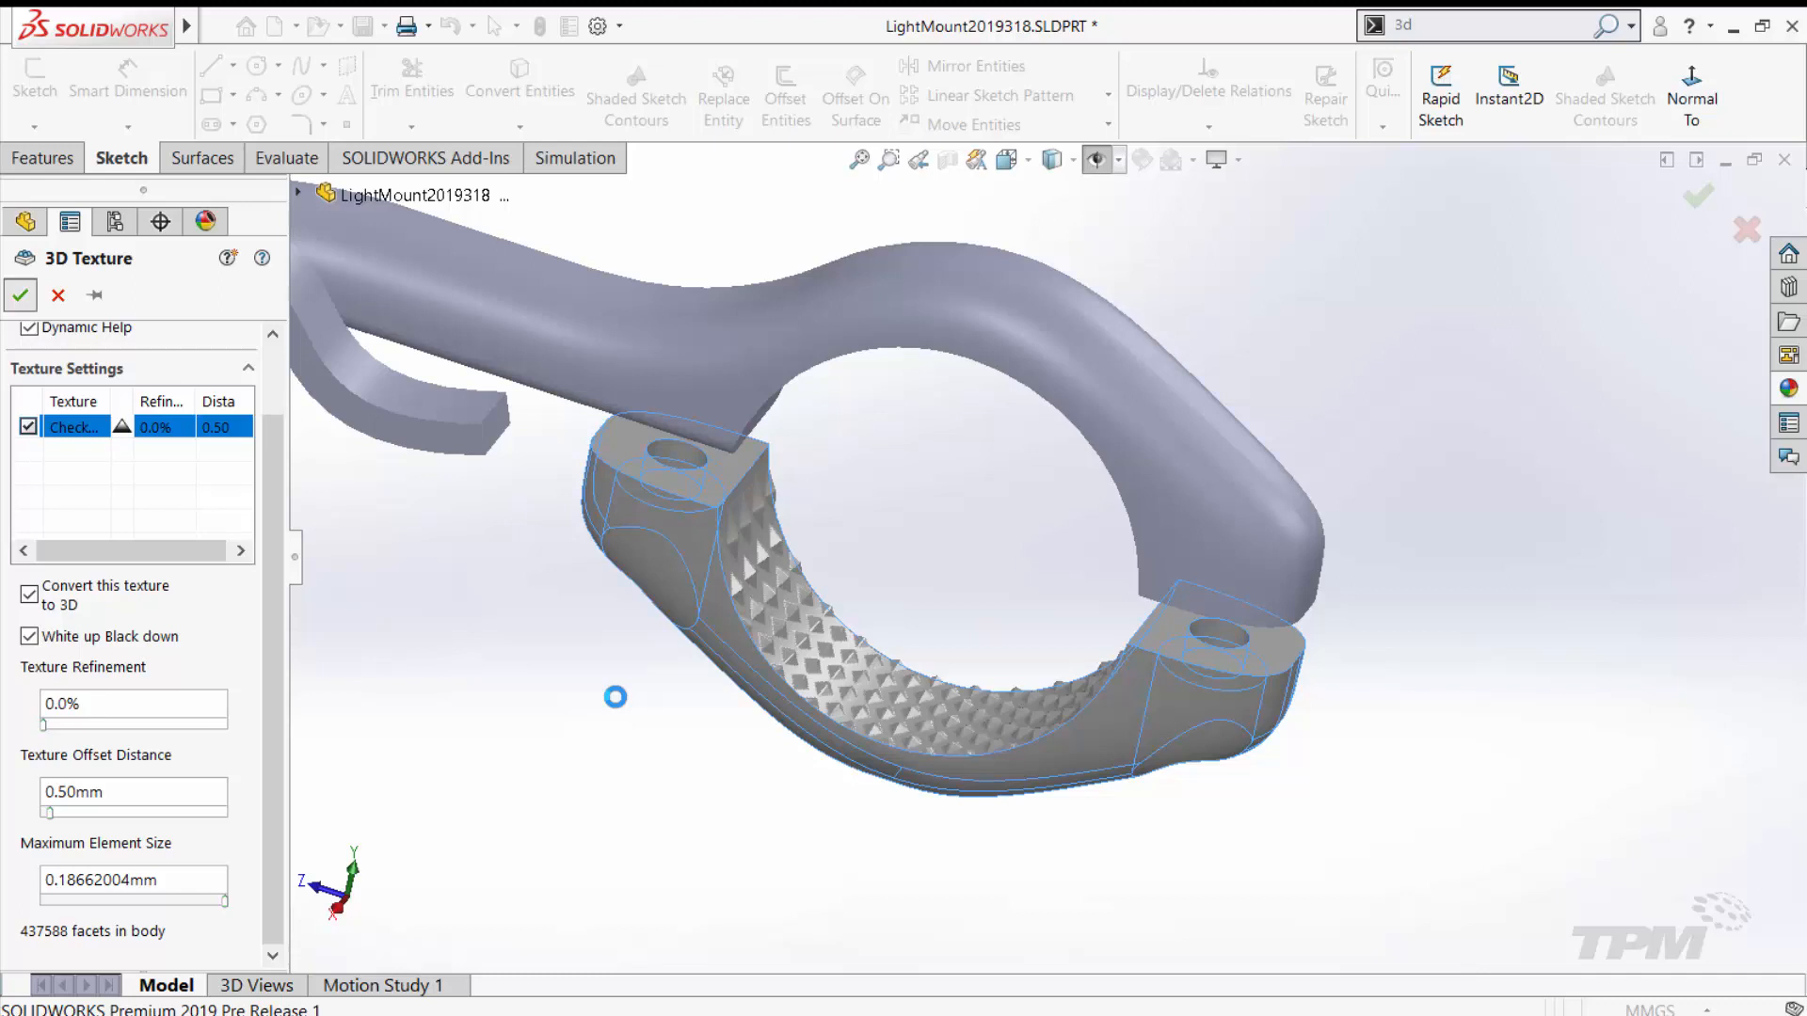
Step: Close the 3D Texture preview so the clamp shows no texture in the feature tree
{"action": "left_click", "coordinate": [56, 296]}
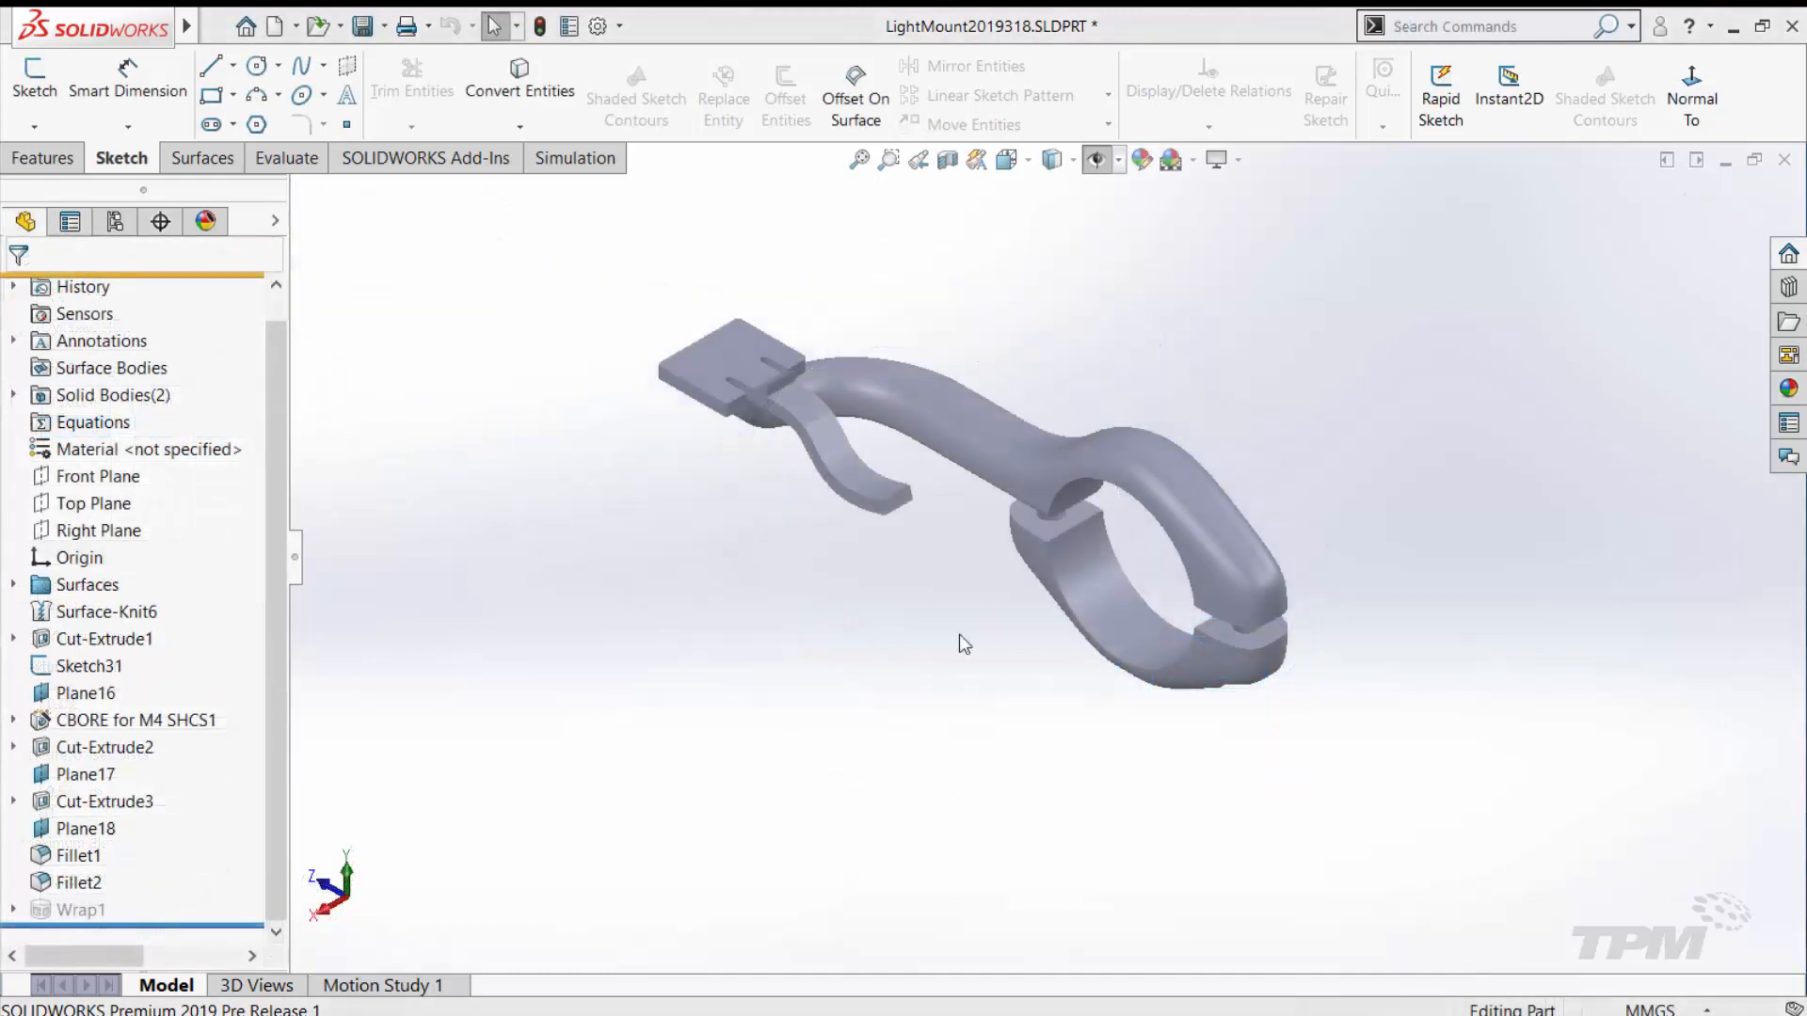
{"action": "mouse_move", "coordinate": [997, 658]}
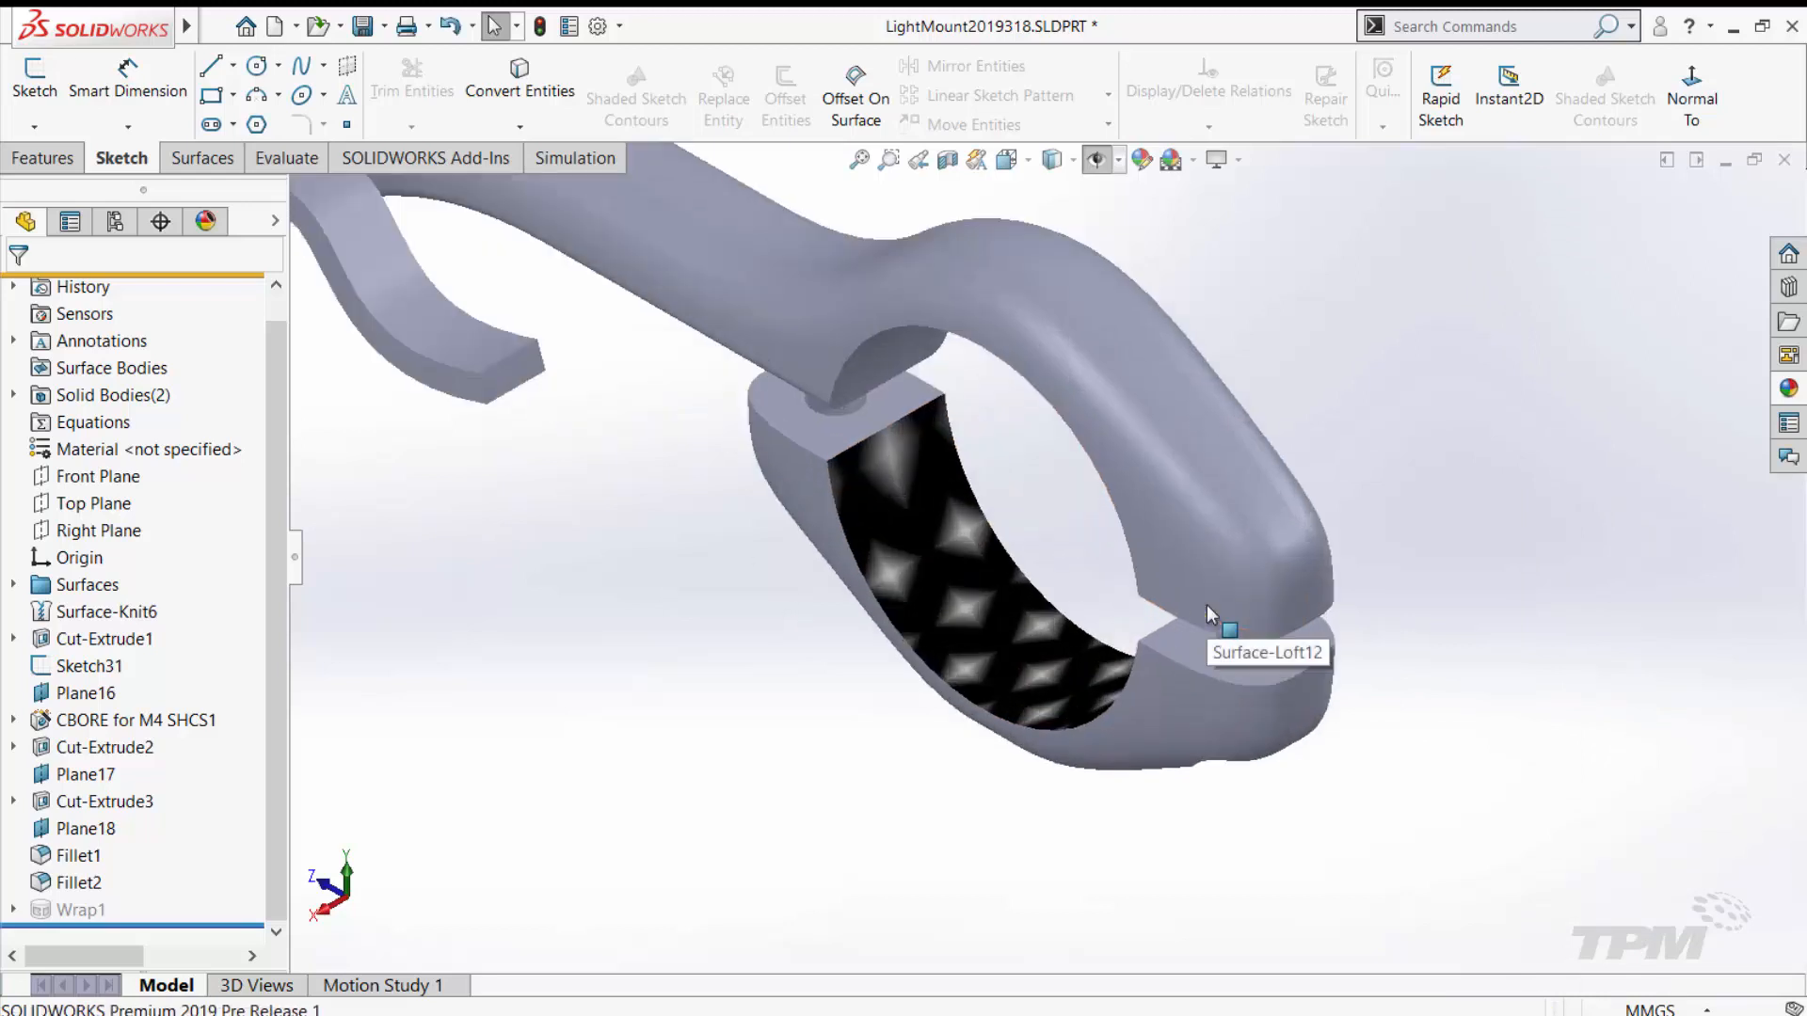
Step: Rescale the Checkered Knurl Pattern appearance mapping to 3.00 mm
{"action": "right_click", "coordinate": [147, 368]}
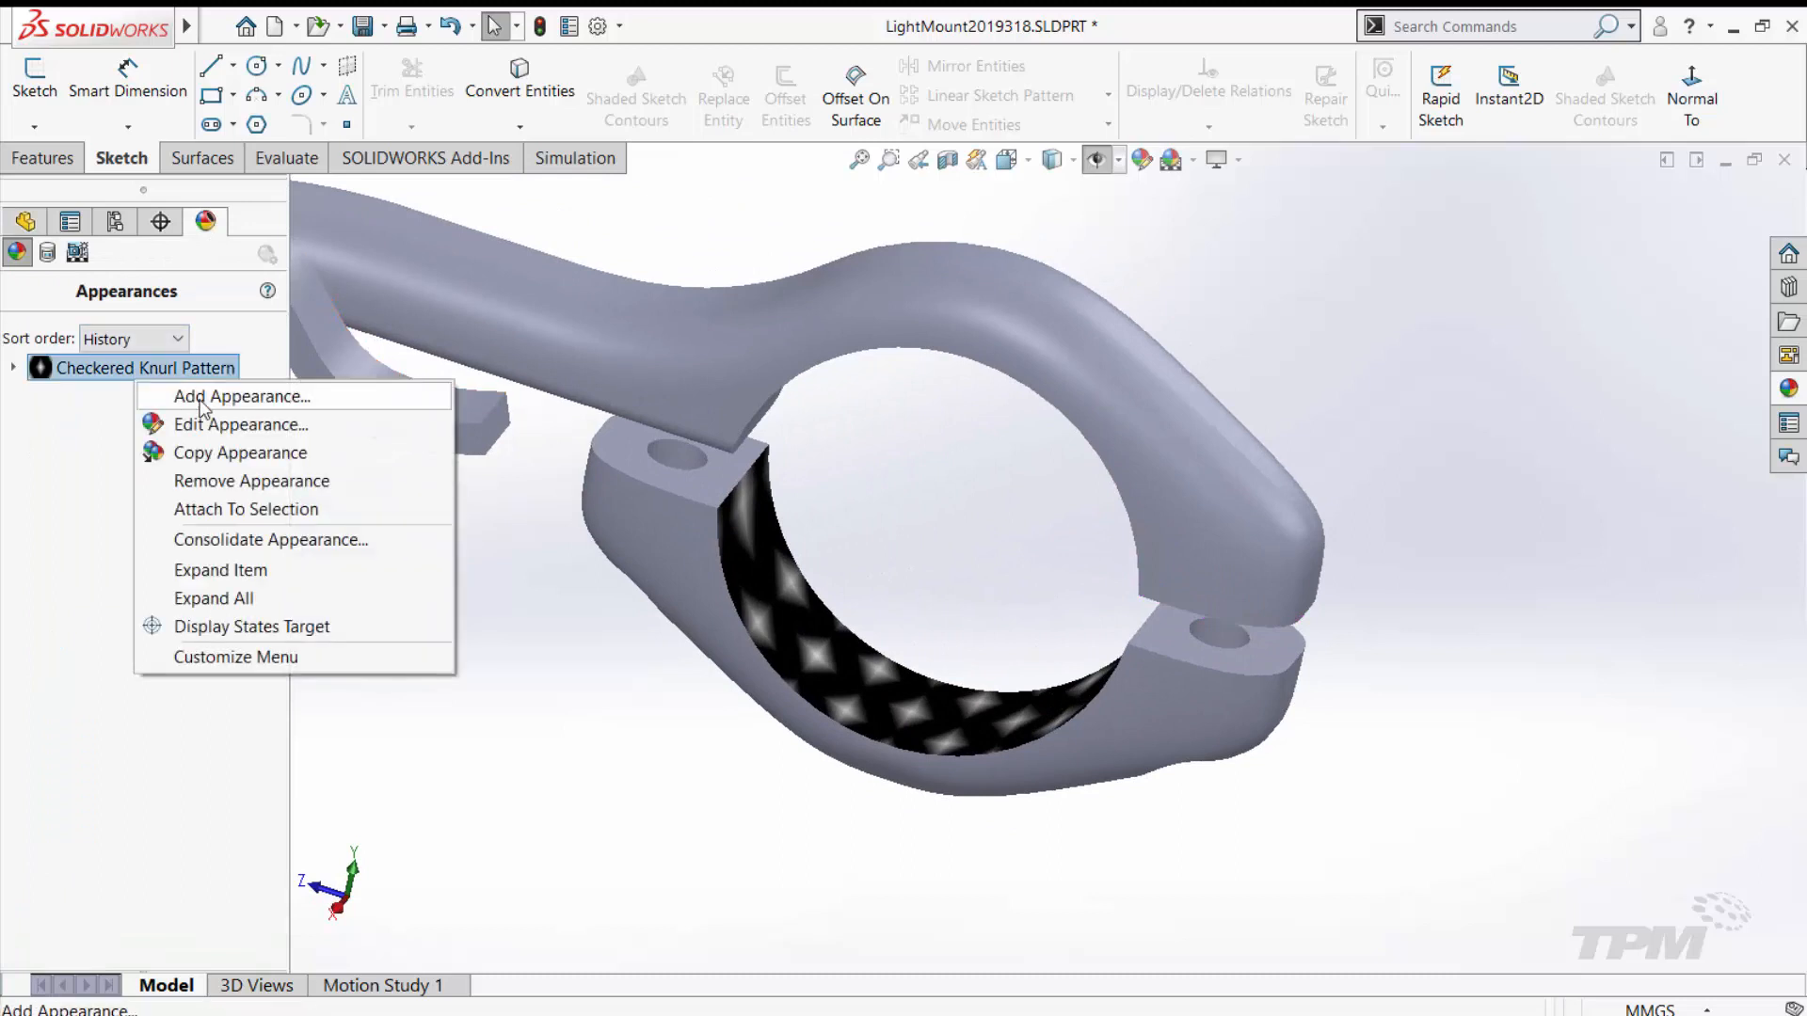
{"action": "left_click", "coordinate": [240, 424]}
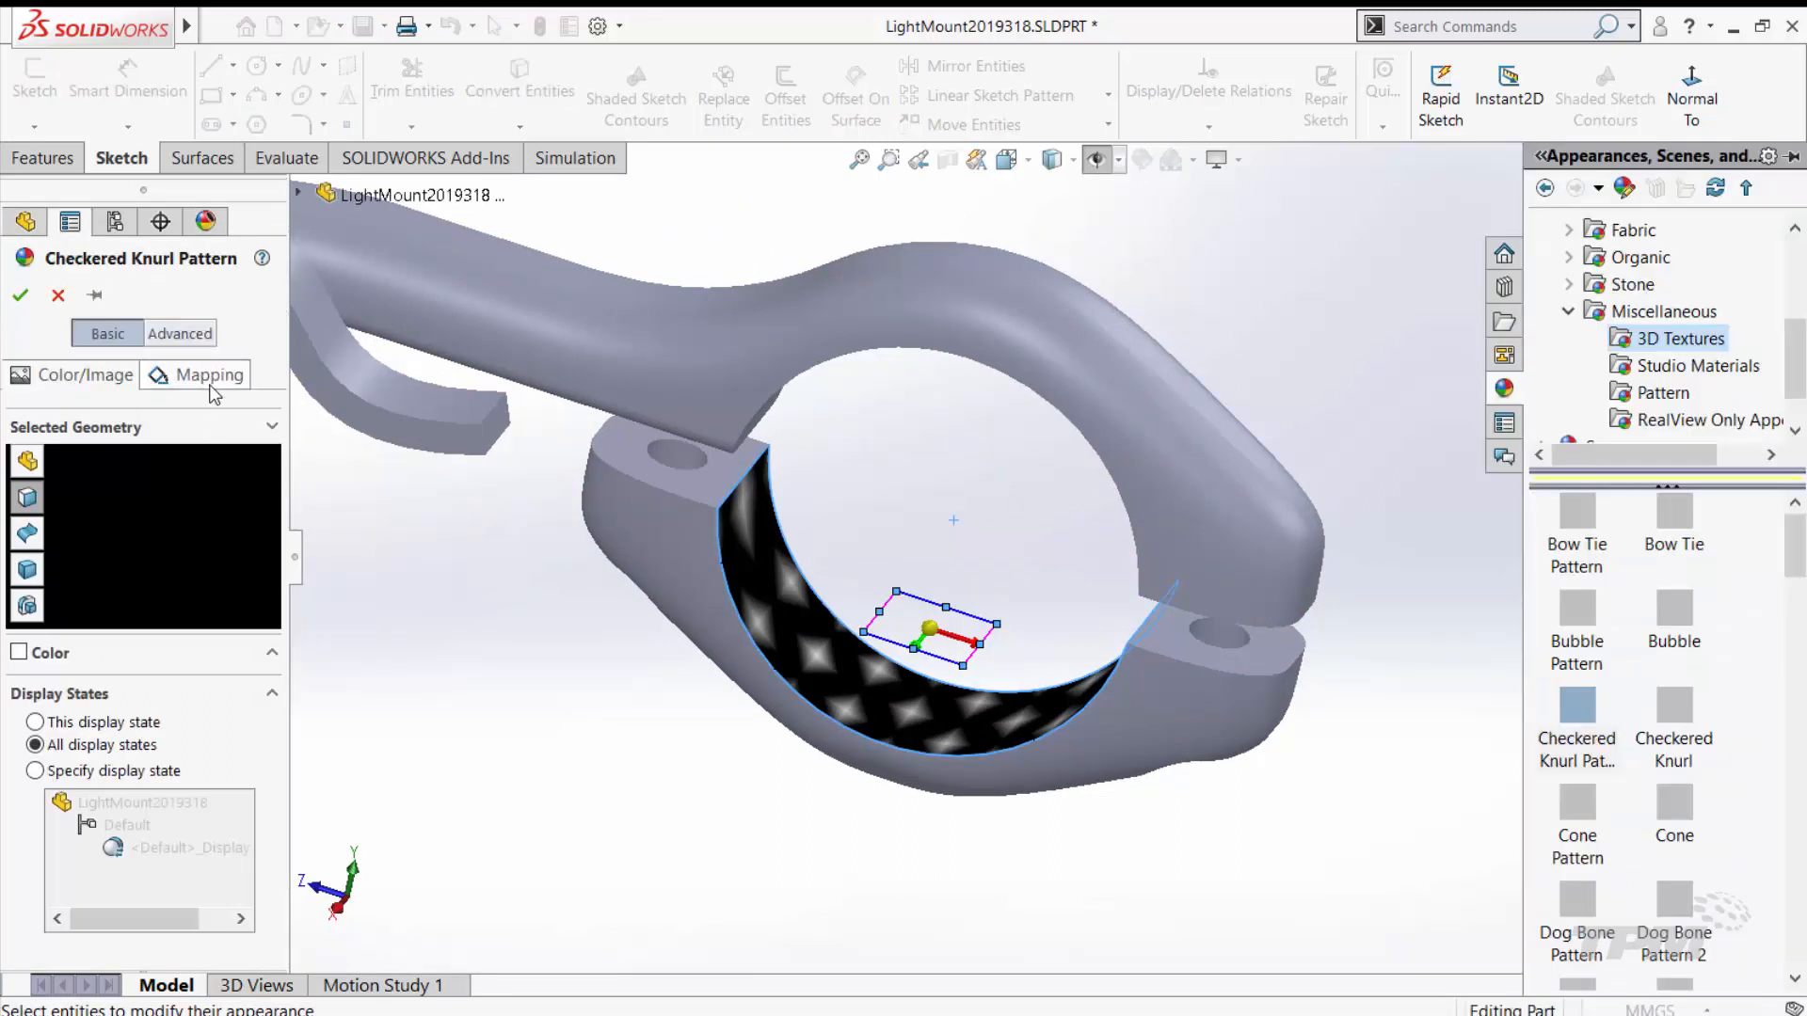
{"action": "left_click", "coordinate": [179, 334]}
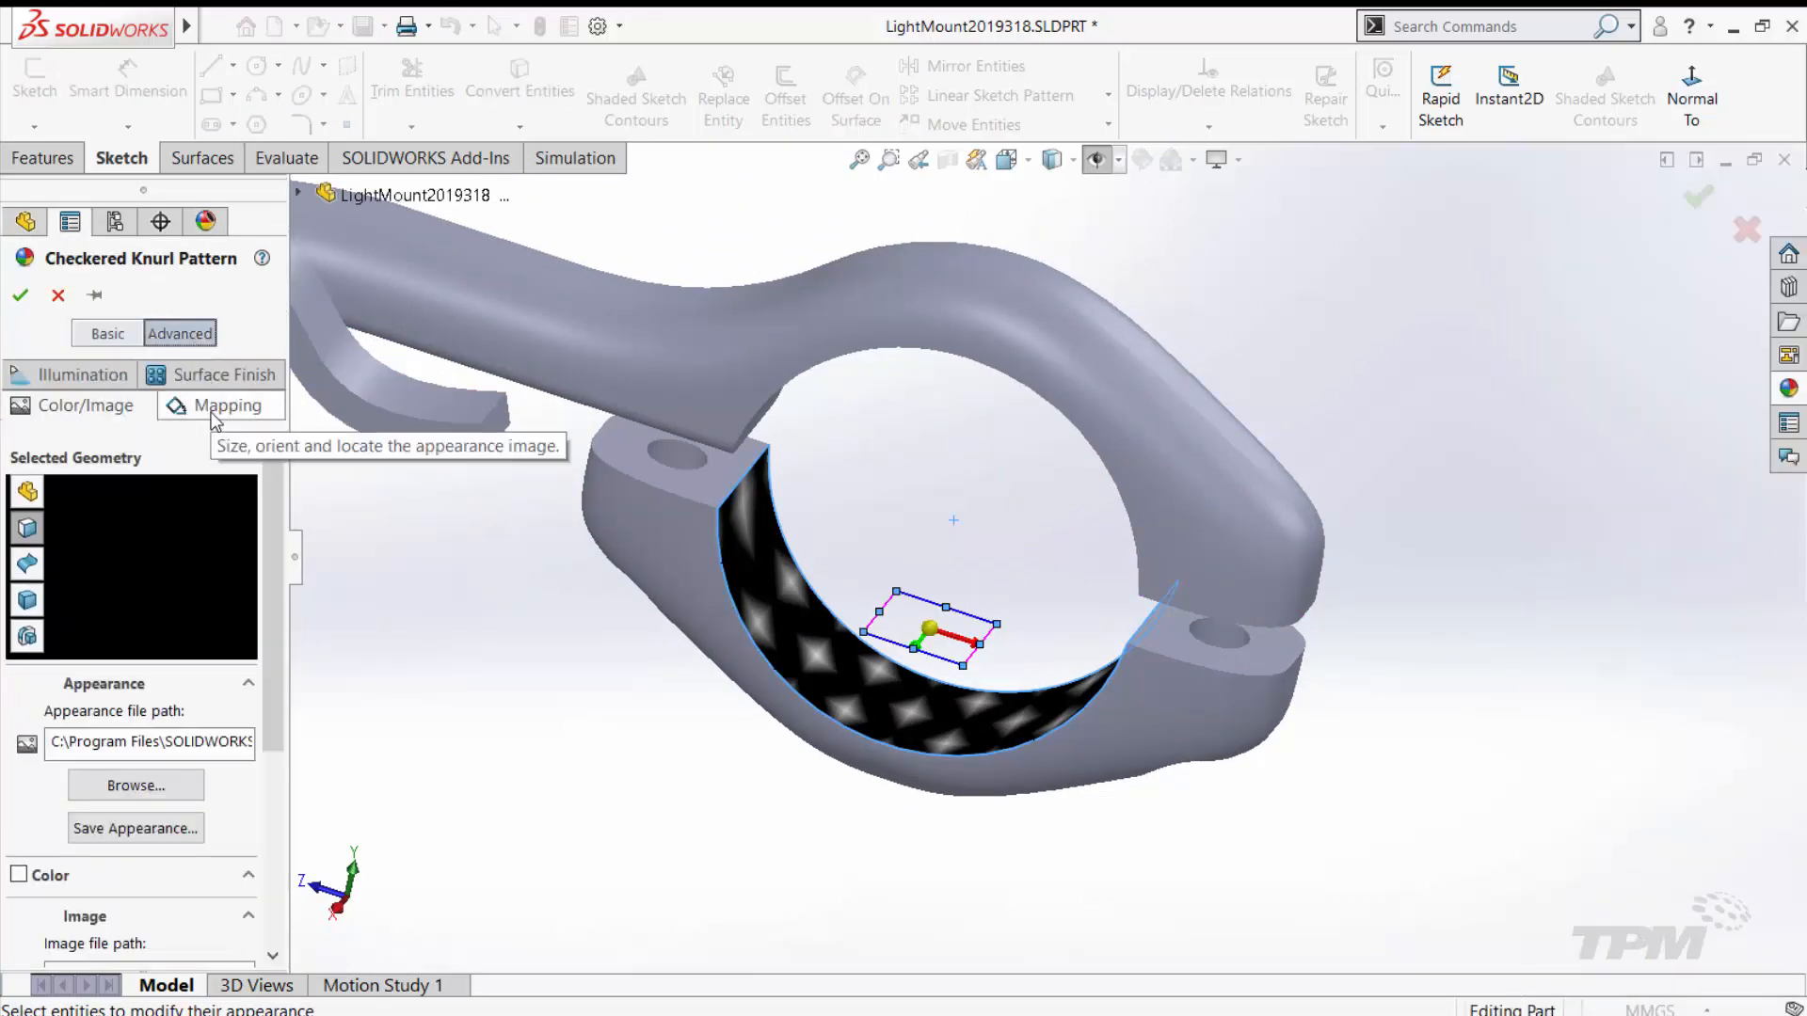
{"action": "left_click", "coordinate": [228, 405]}
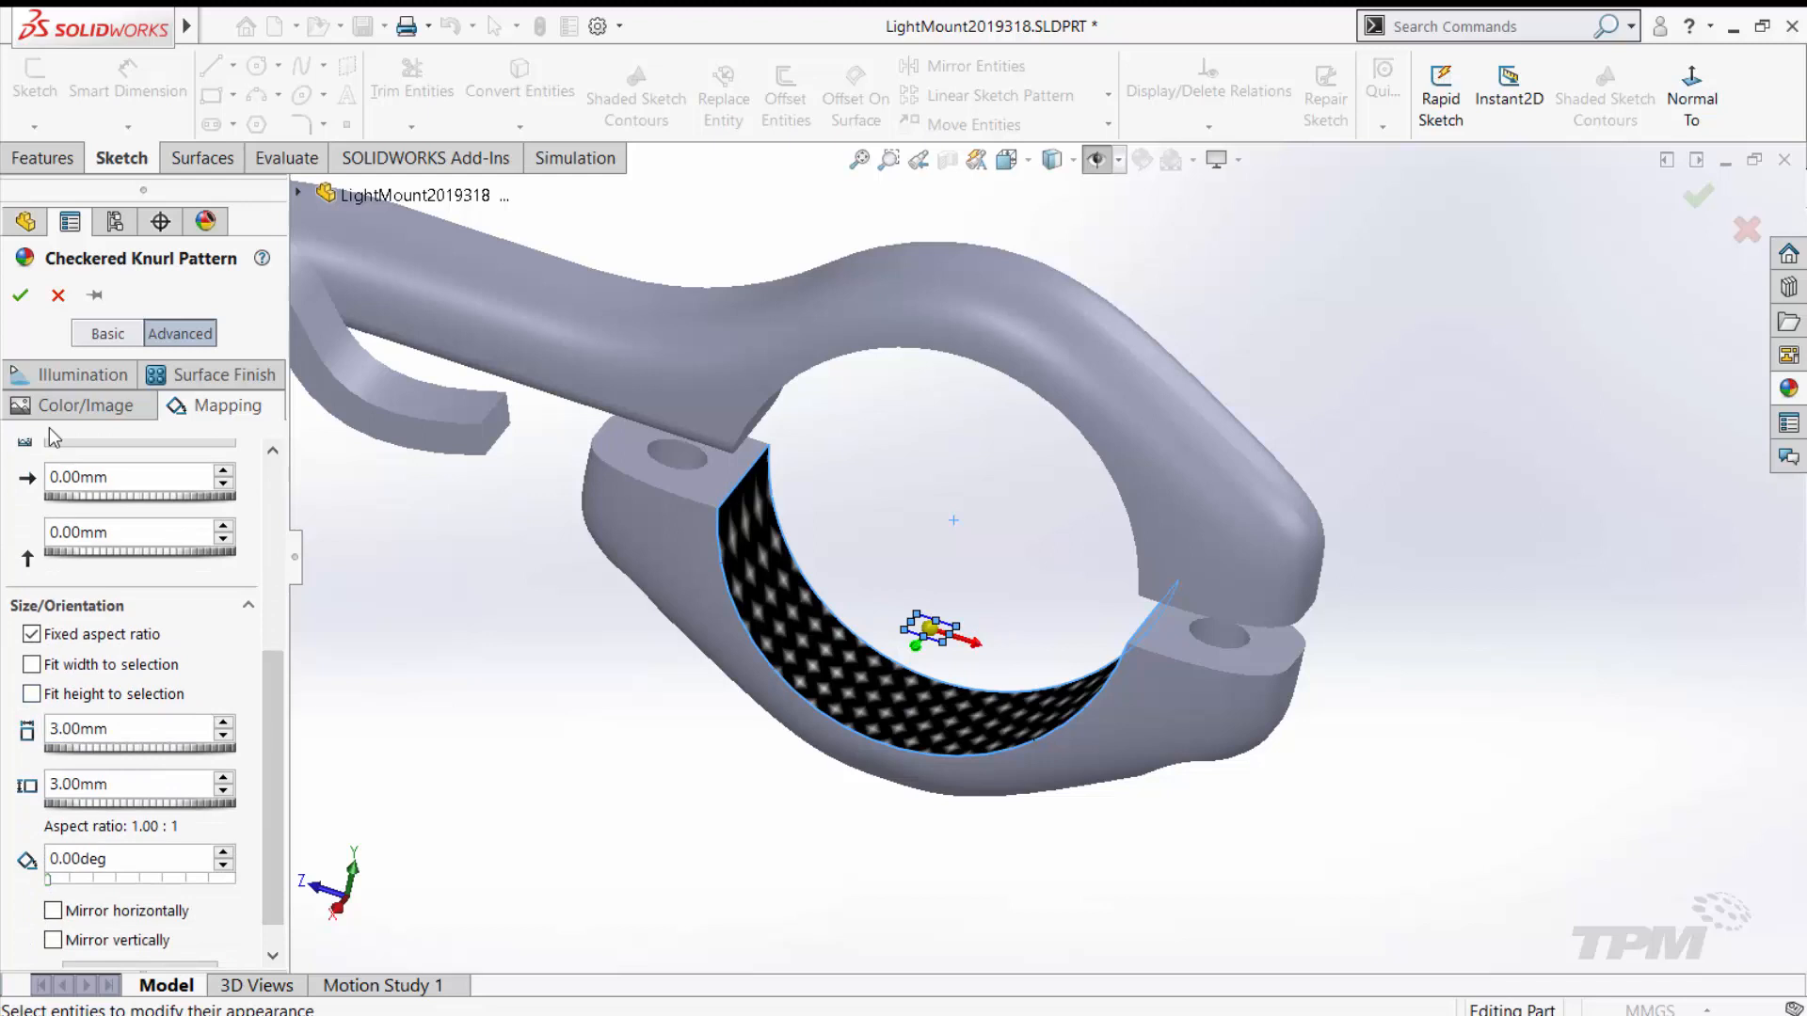
{"action": "left_click", "coordinate": [20, 295]}
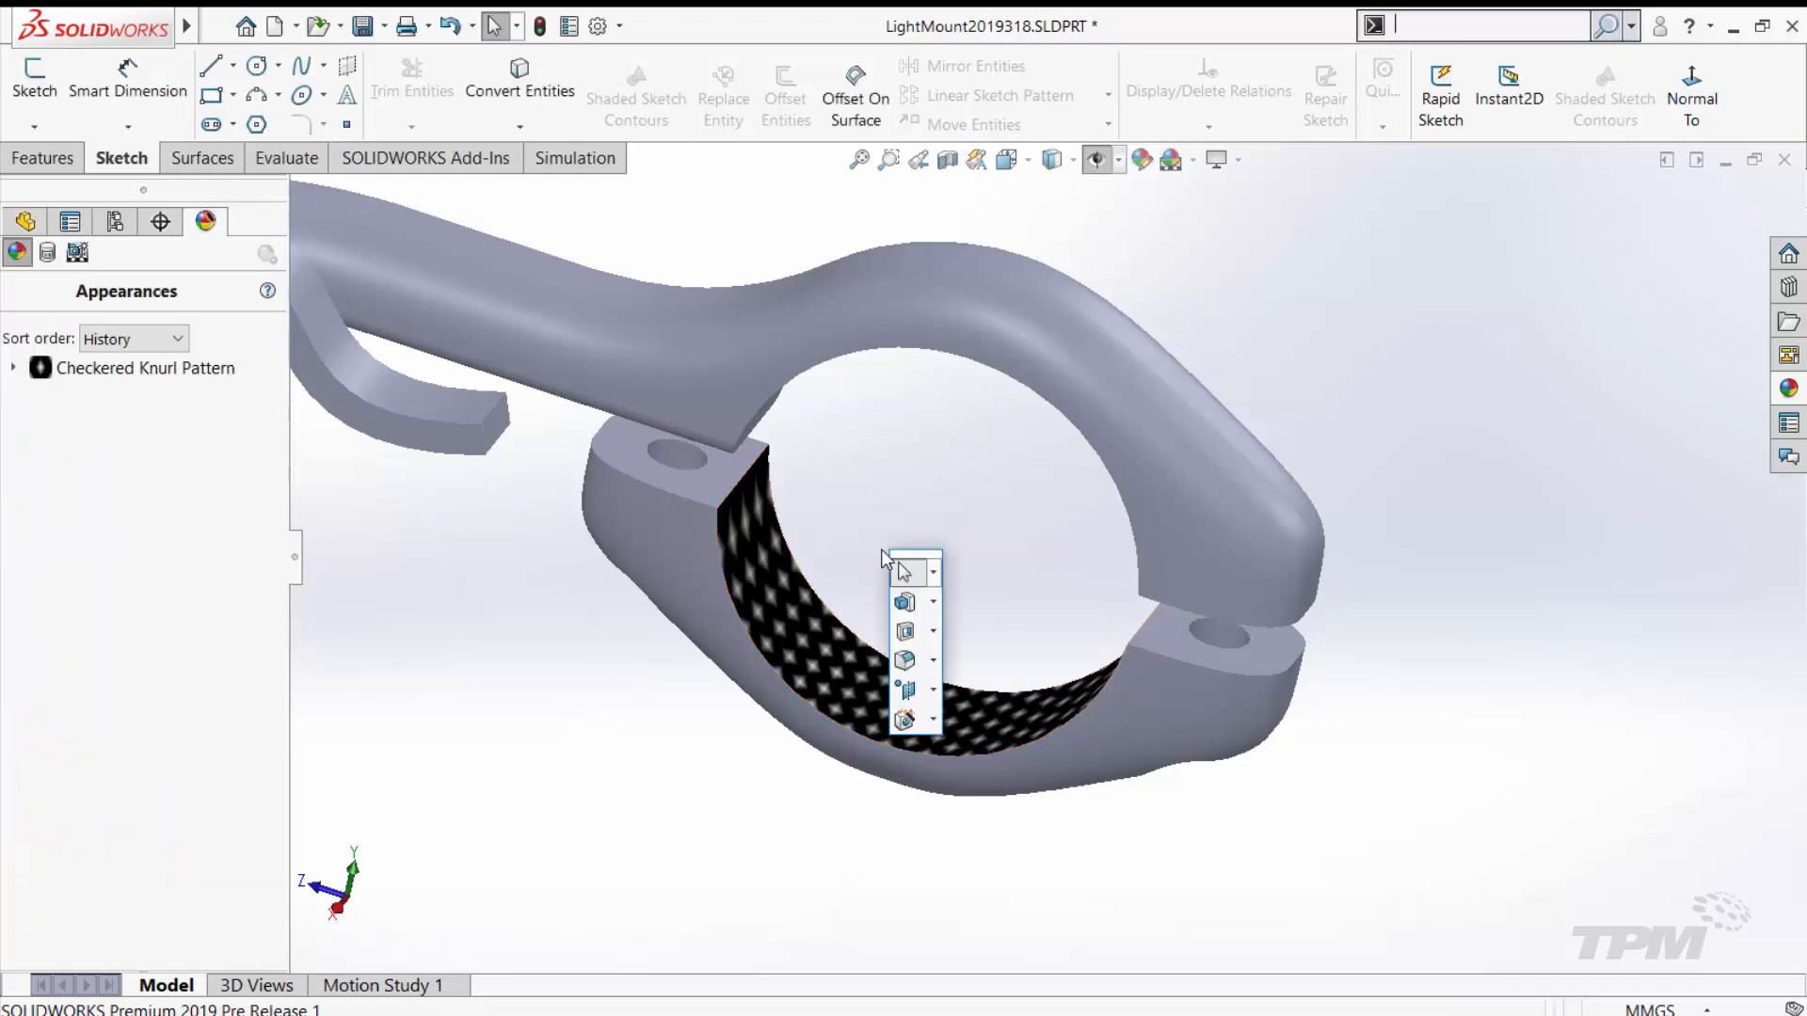
Step: Apply a 3D Texture from the knurl appearance to the lower clamp at 0.50 mm offset
{"action": "type", "text": "3d"}
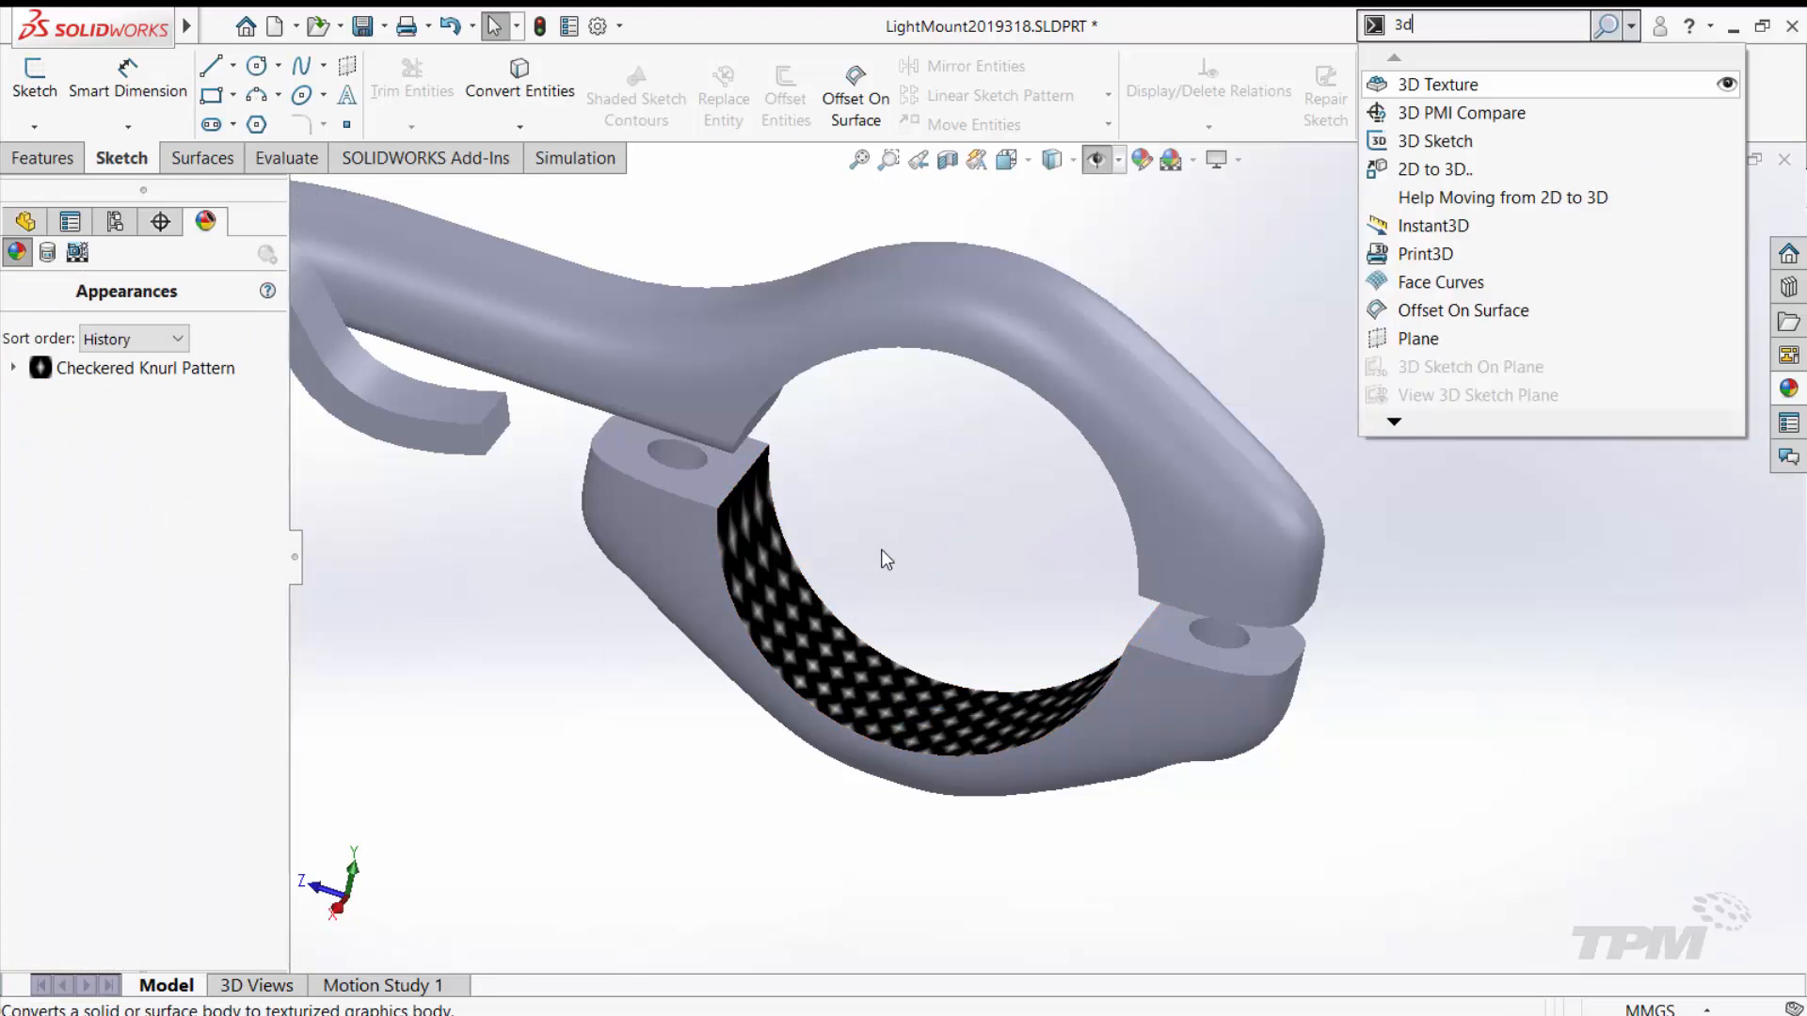
{"action": "mouse_move", "coordinate": [1437, 140]}
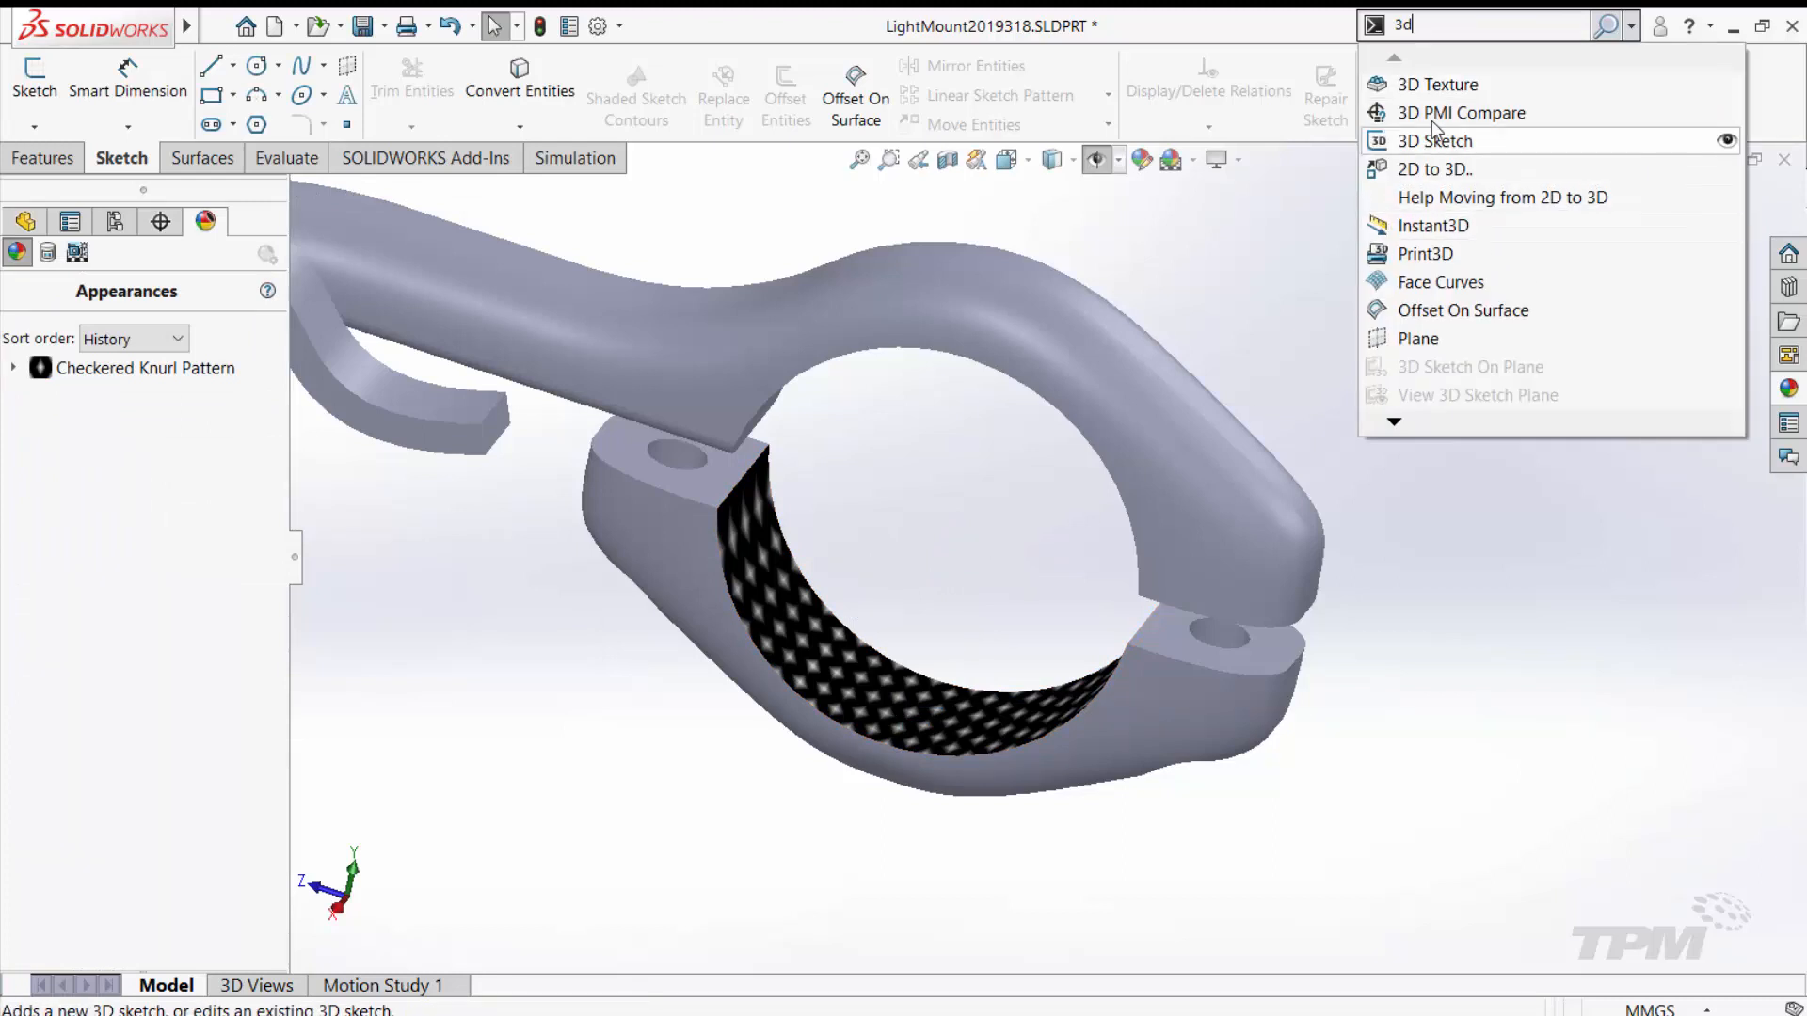
{"action": "left_click", "coordinate": [1437, 84]}
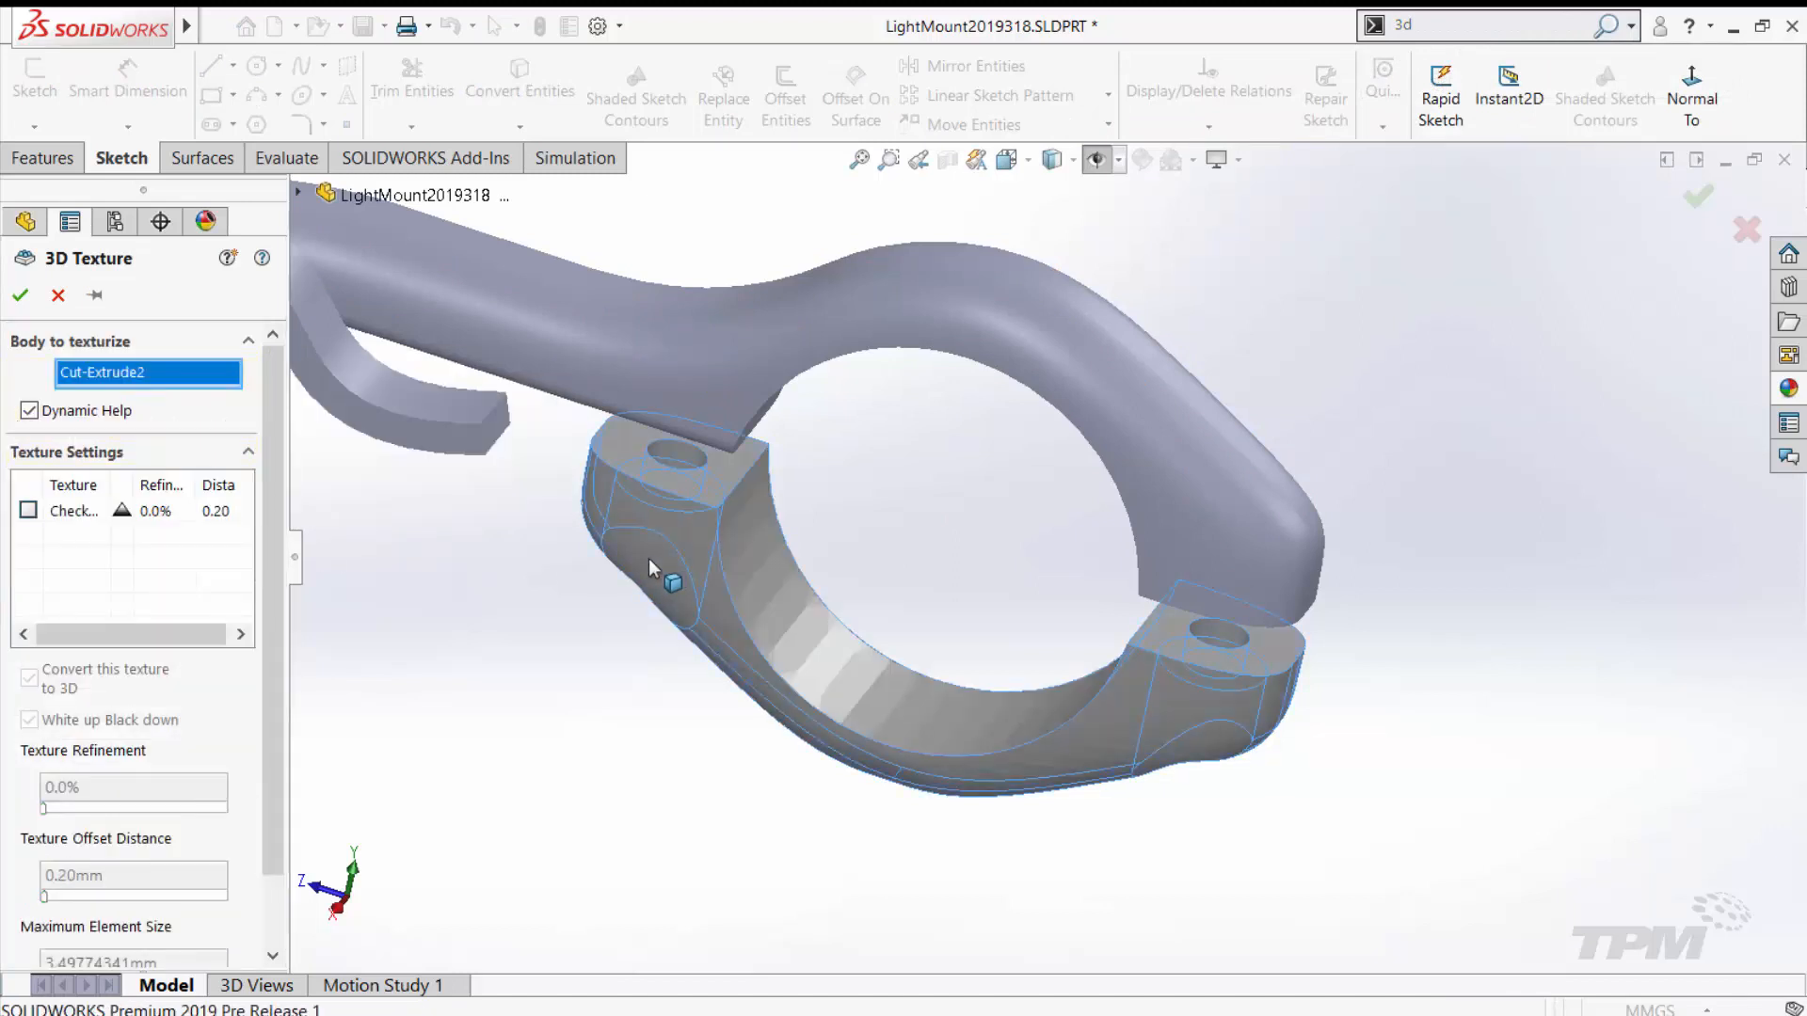
{"action": "left_click", "coordinate": [27, 510]}
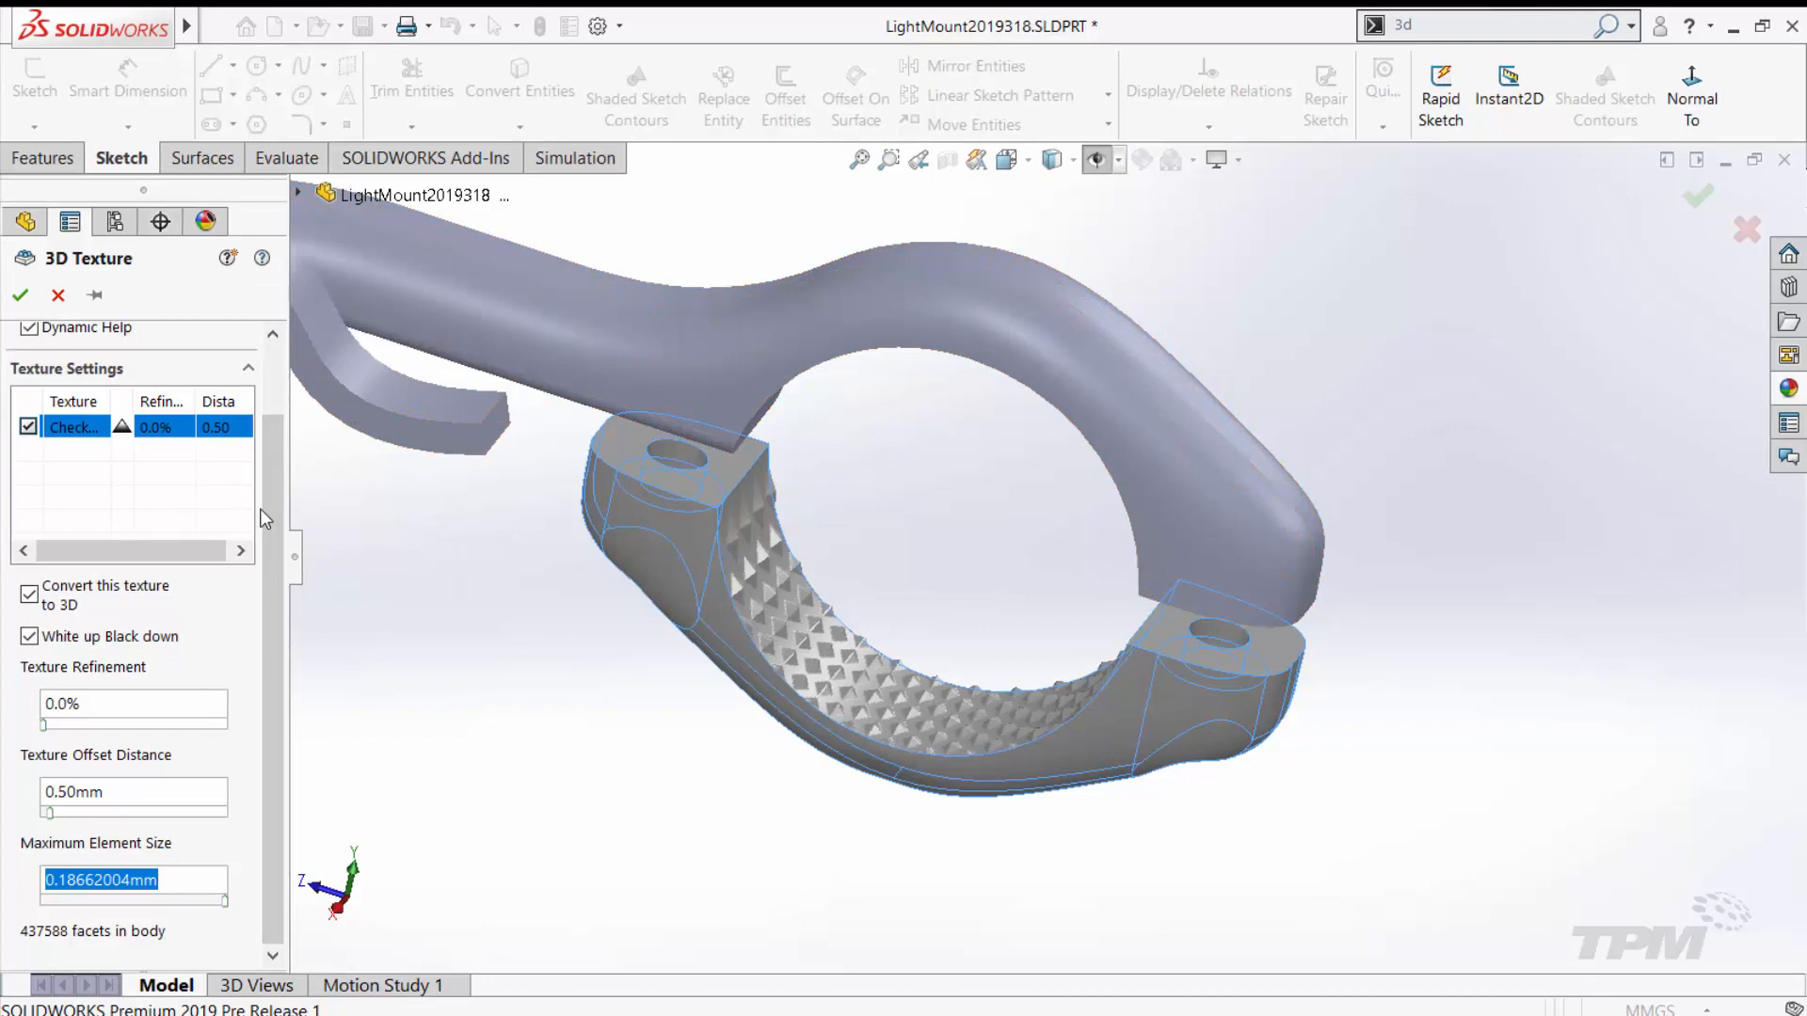
{"action": "left_click", "coordinate": [615, 696]}
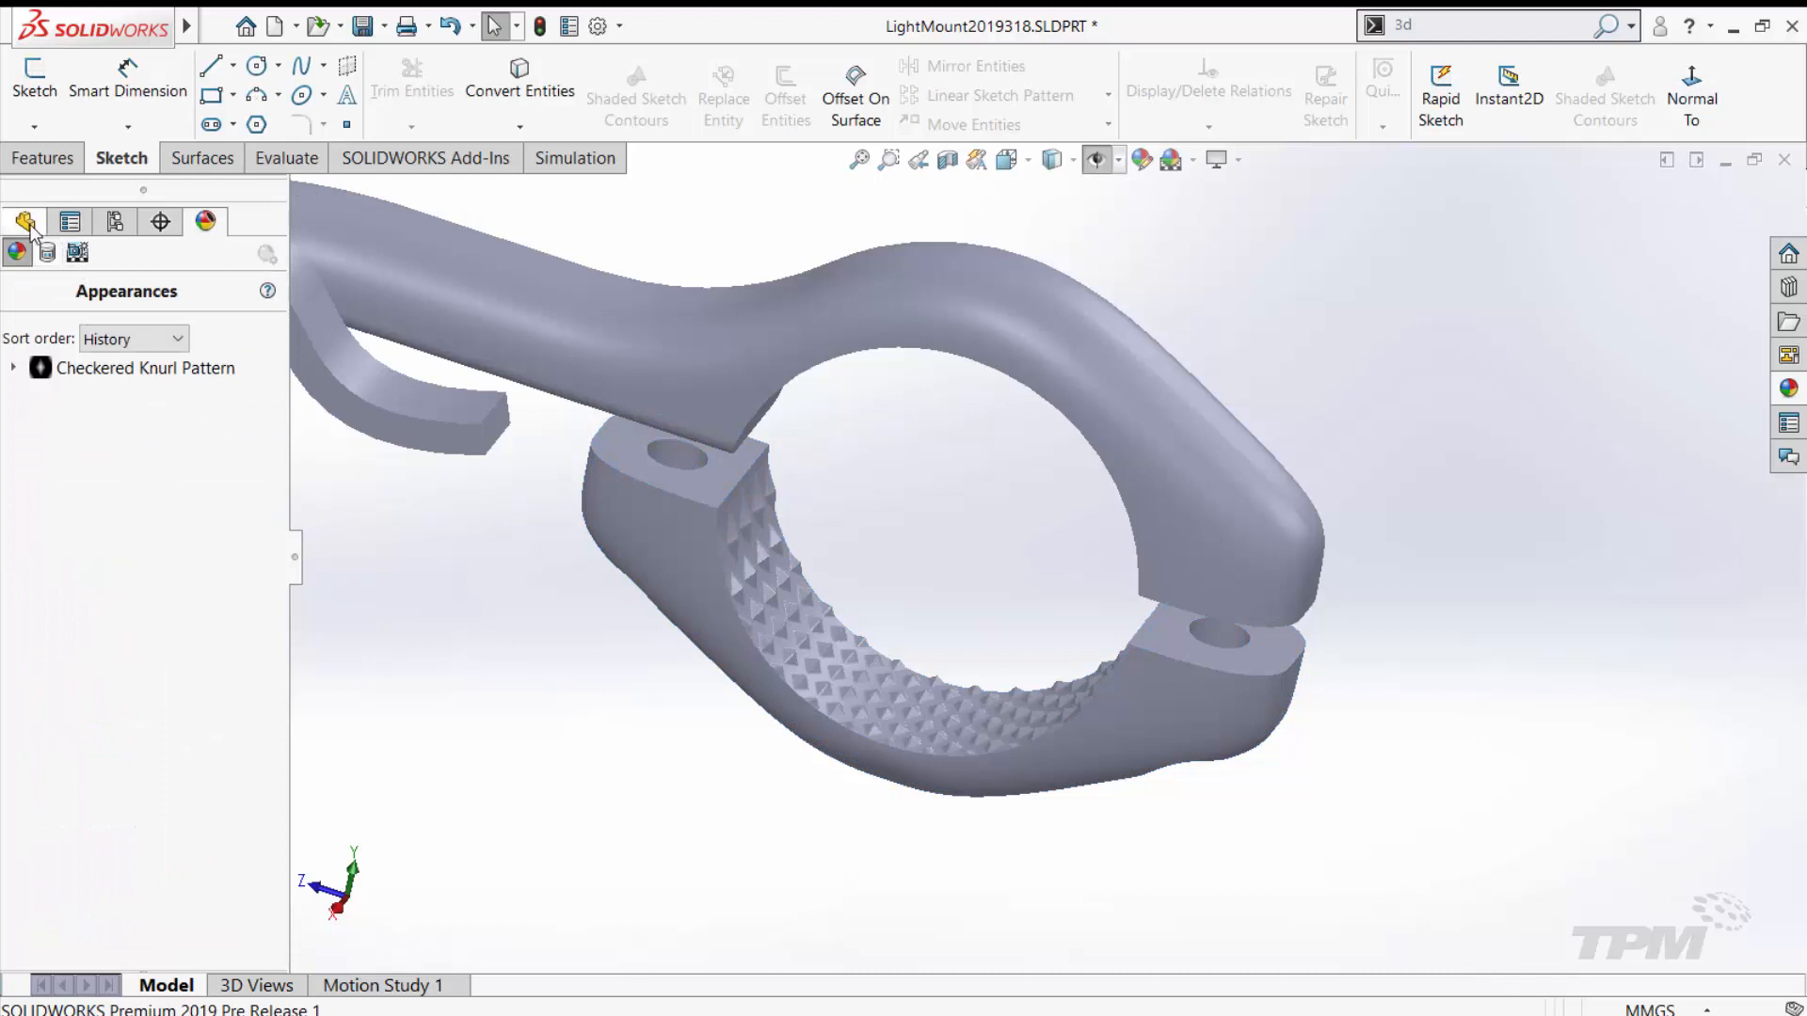
Step: Expand Graphic Bodies and select the new knurled Graphic (Closed) -1 body
{"action": "left_click", "coordinate": [26, 221]}
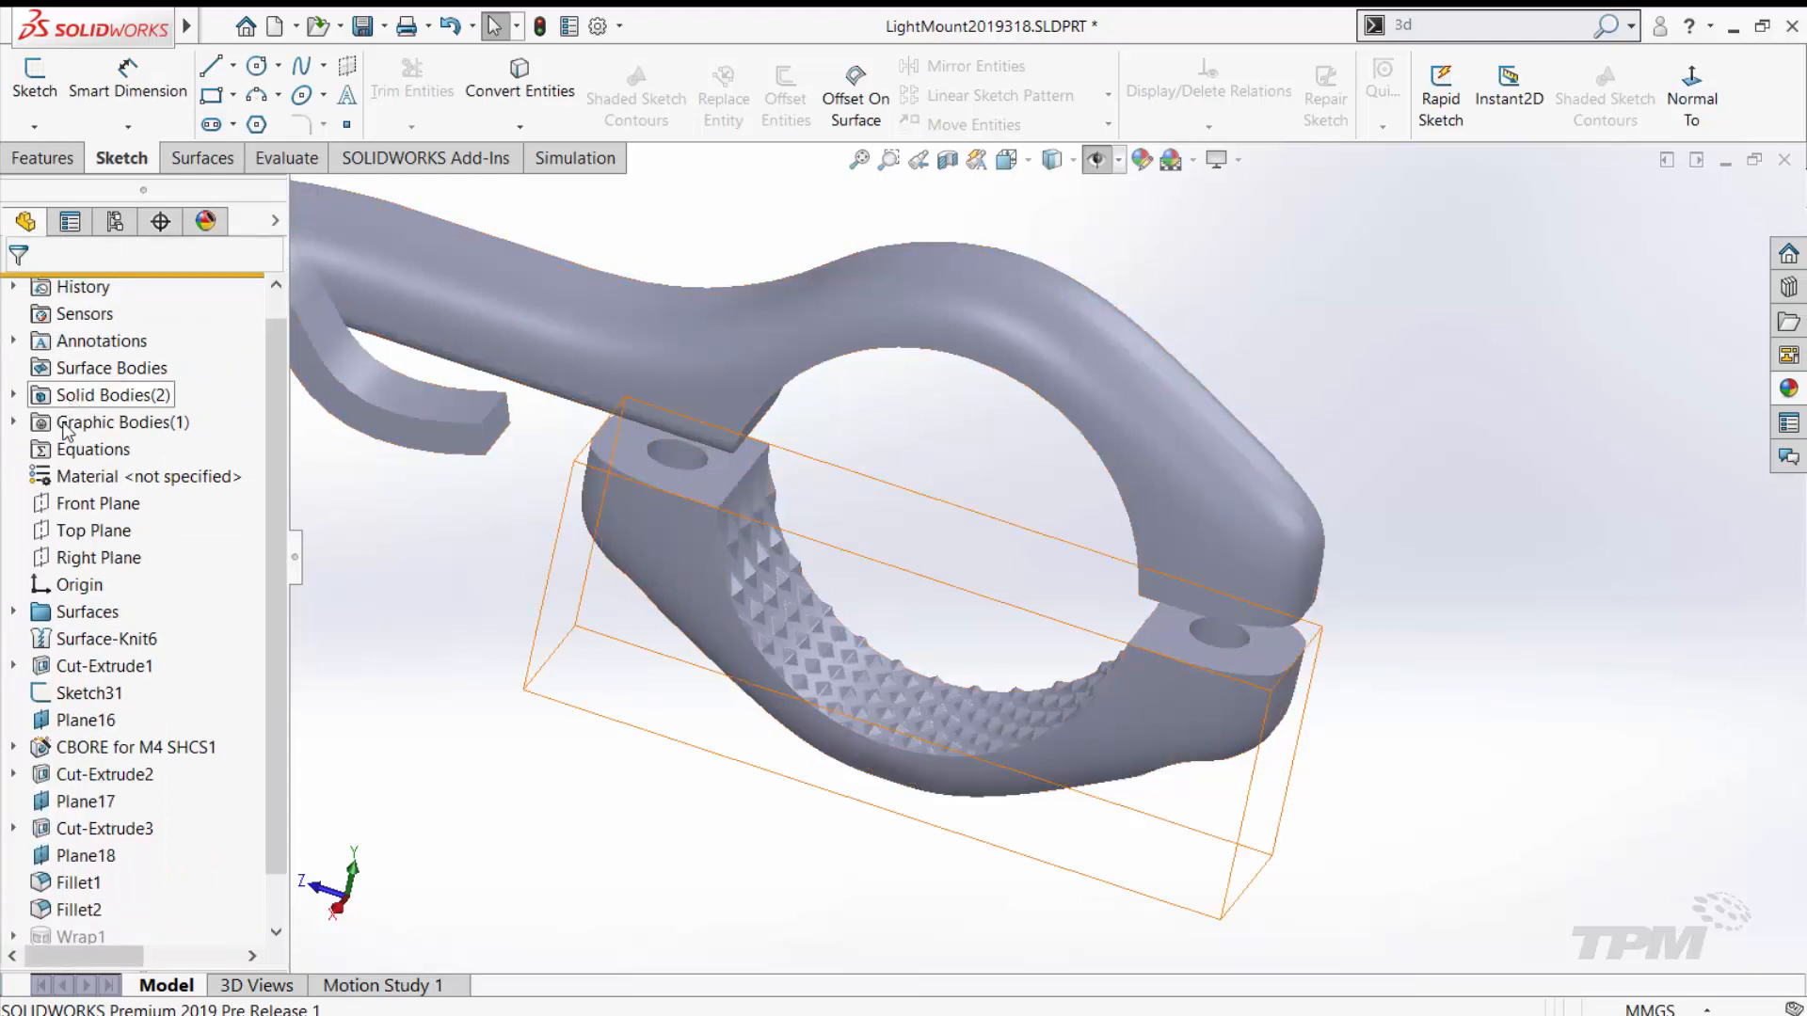
{"action": "left_click", "coordinate": [14, 422]}
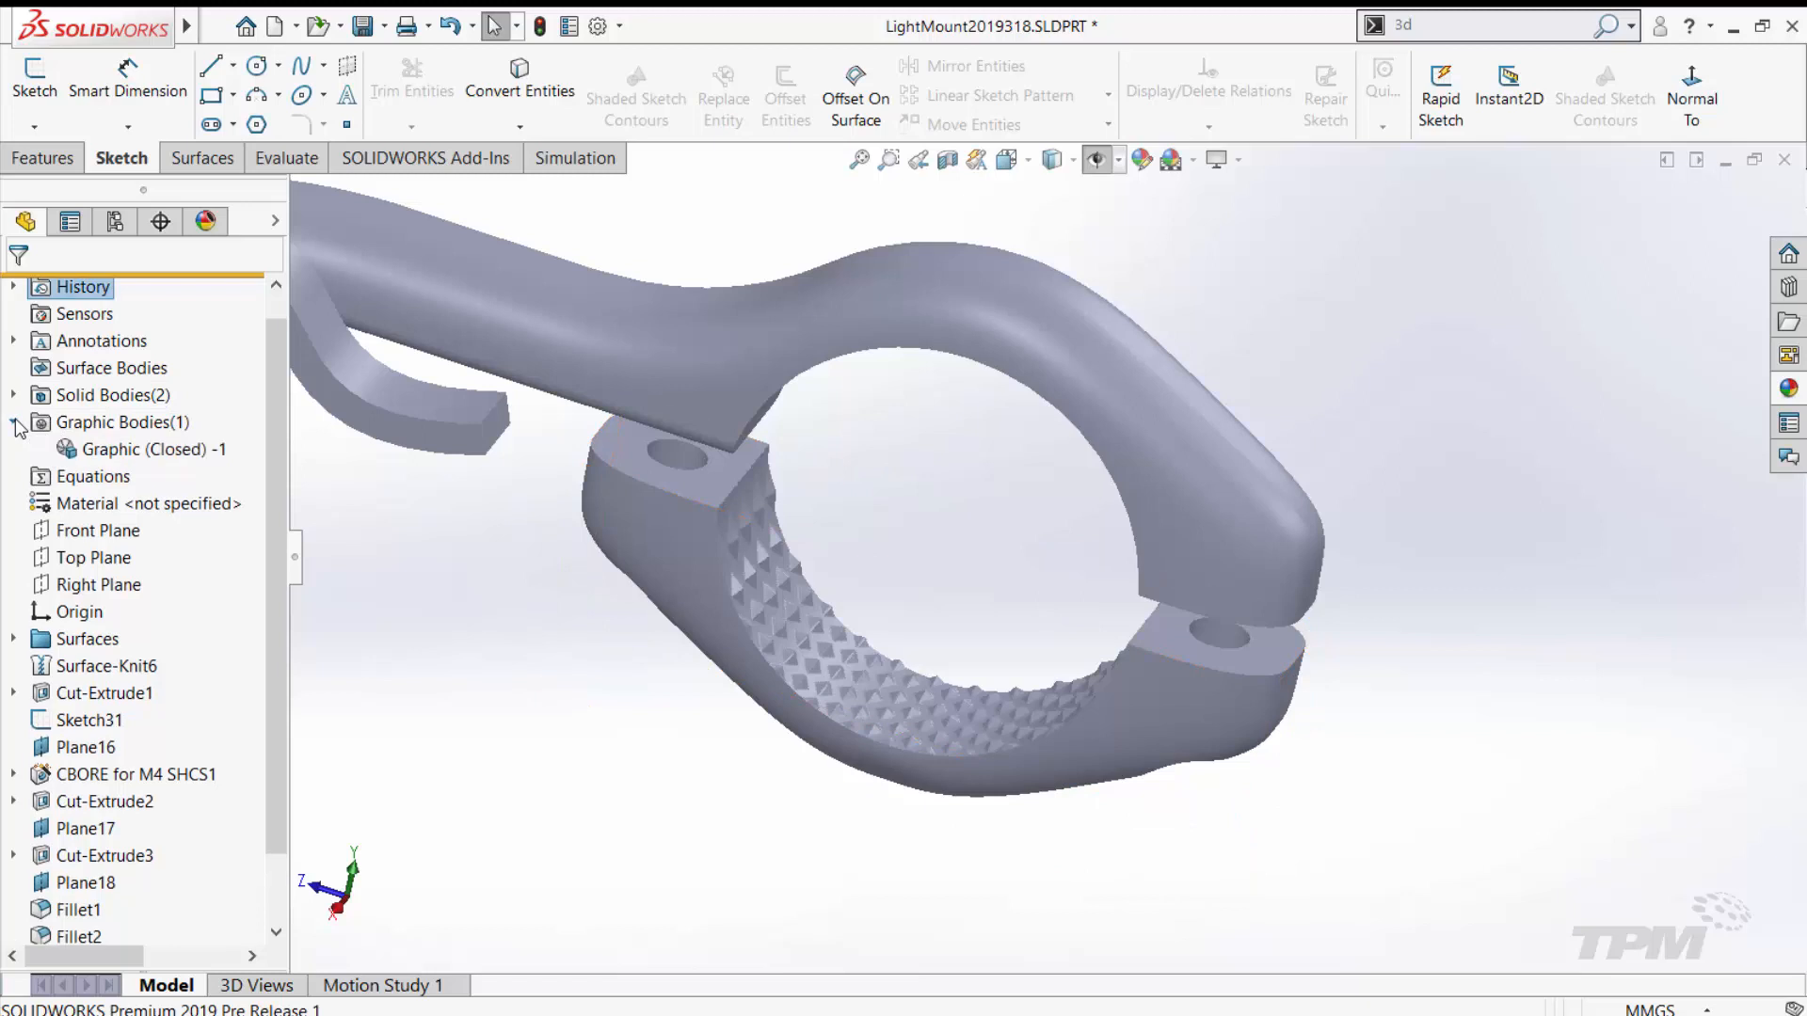
{"action": "left_click", "coordinate": [154, 450]}
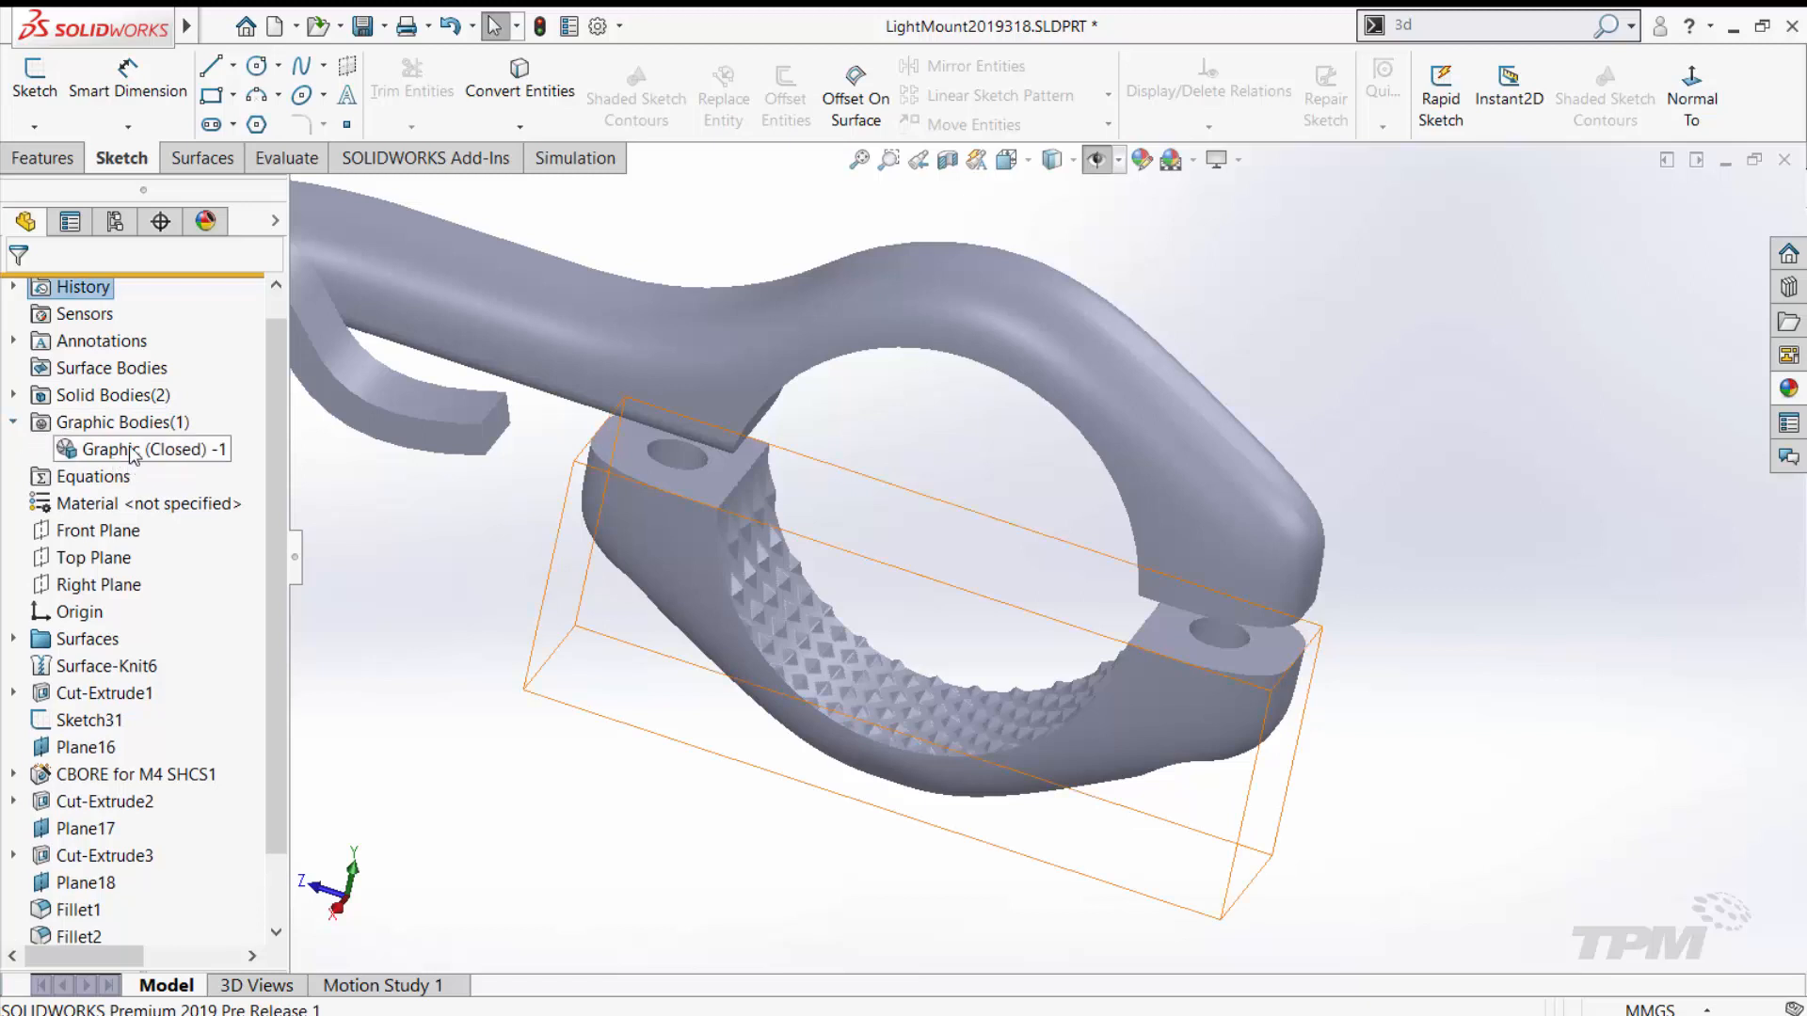
{"action": "left_click", "coordinate": [484, 616]}
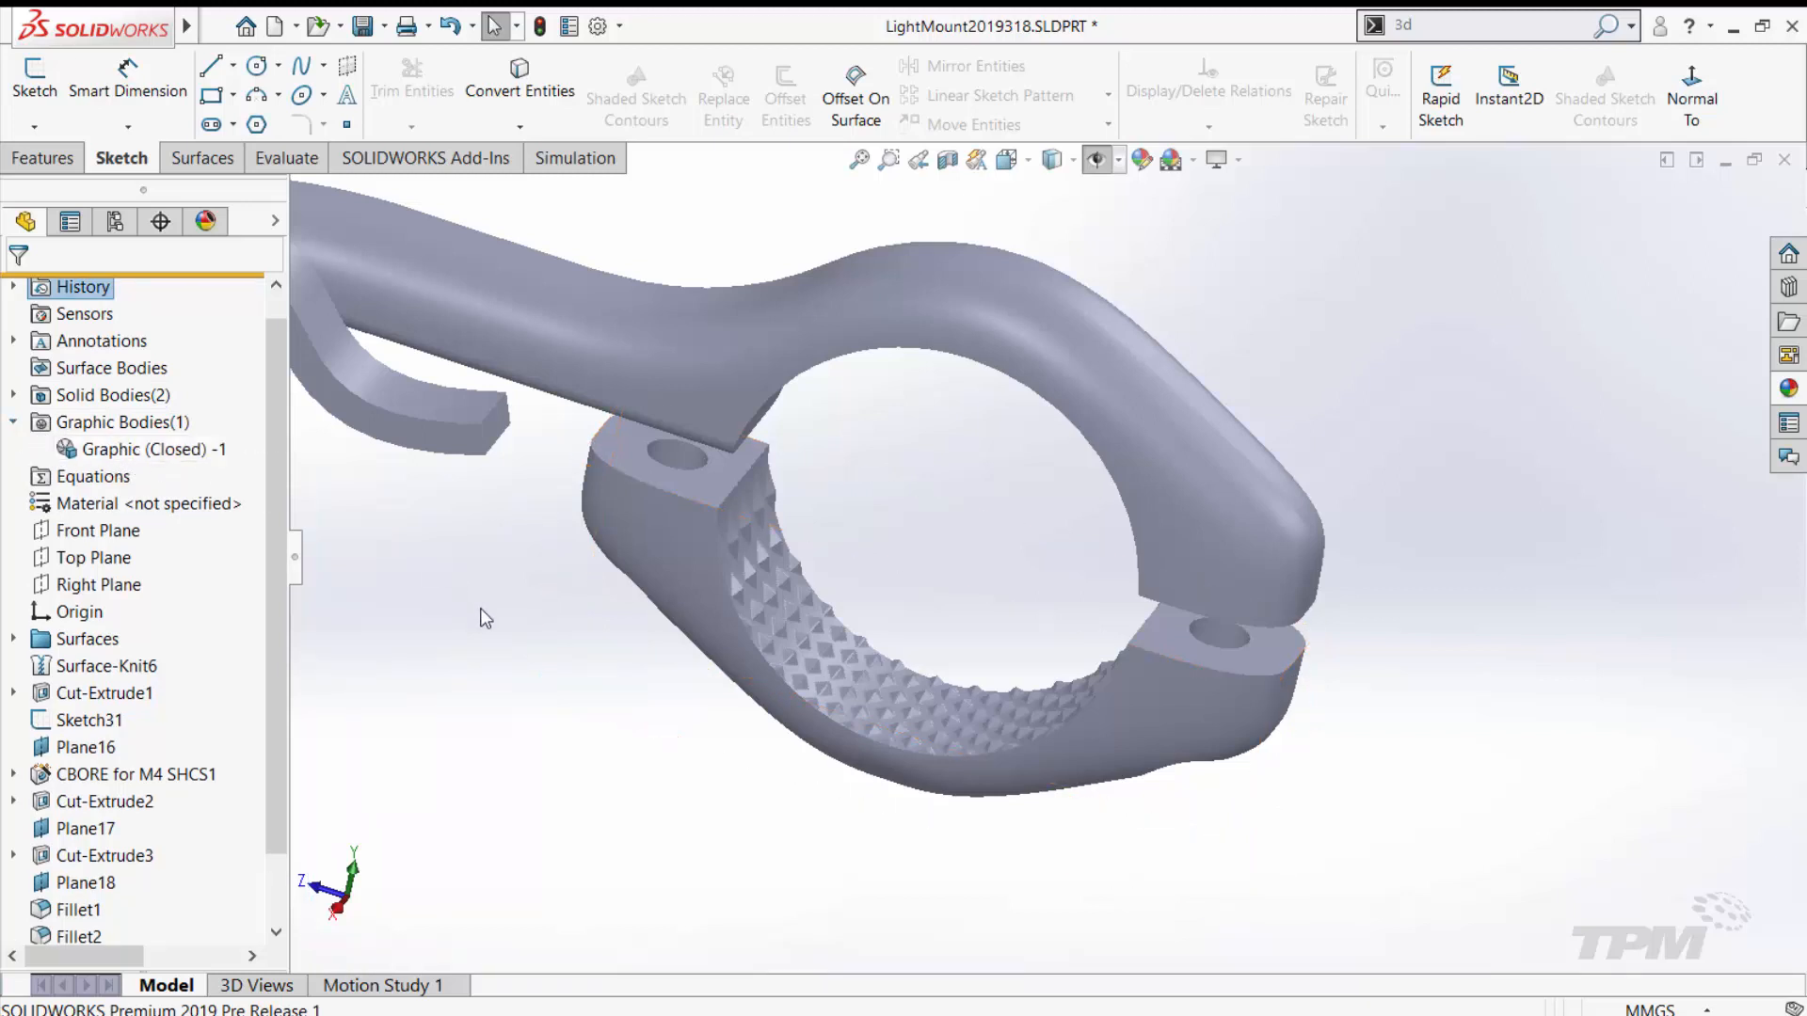
Step: Apply the Checkered Knurl 3D Texture at 0.50 mm to the upper clamp body
{"action": "right_click", "coordinate": [122, 396]}
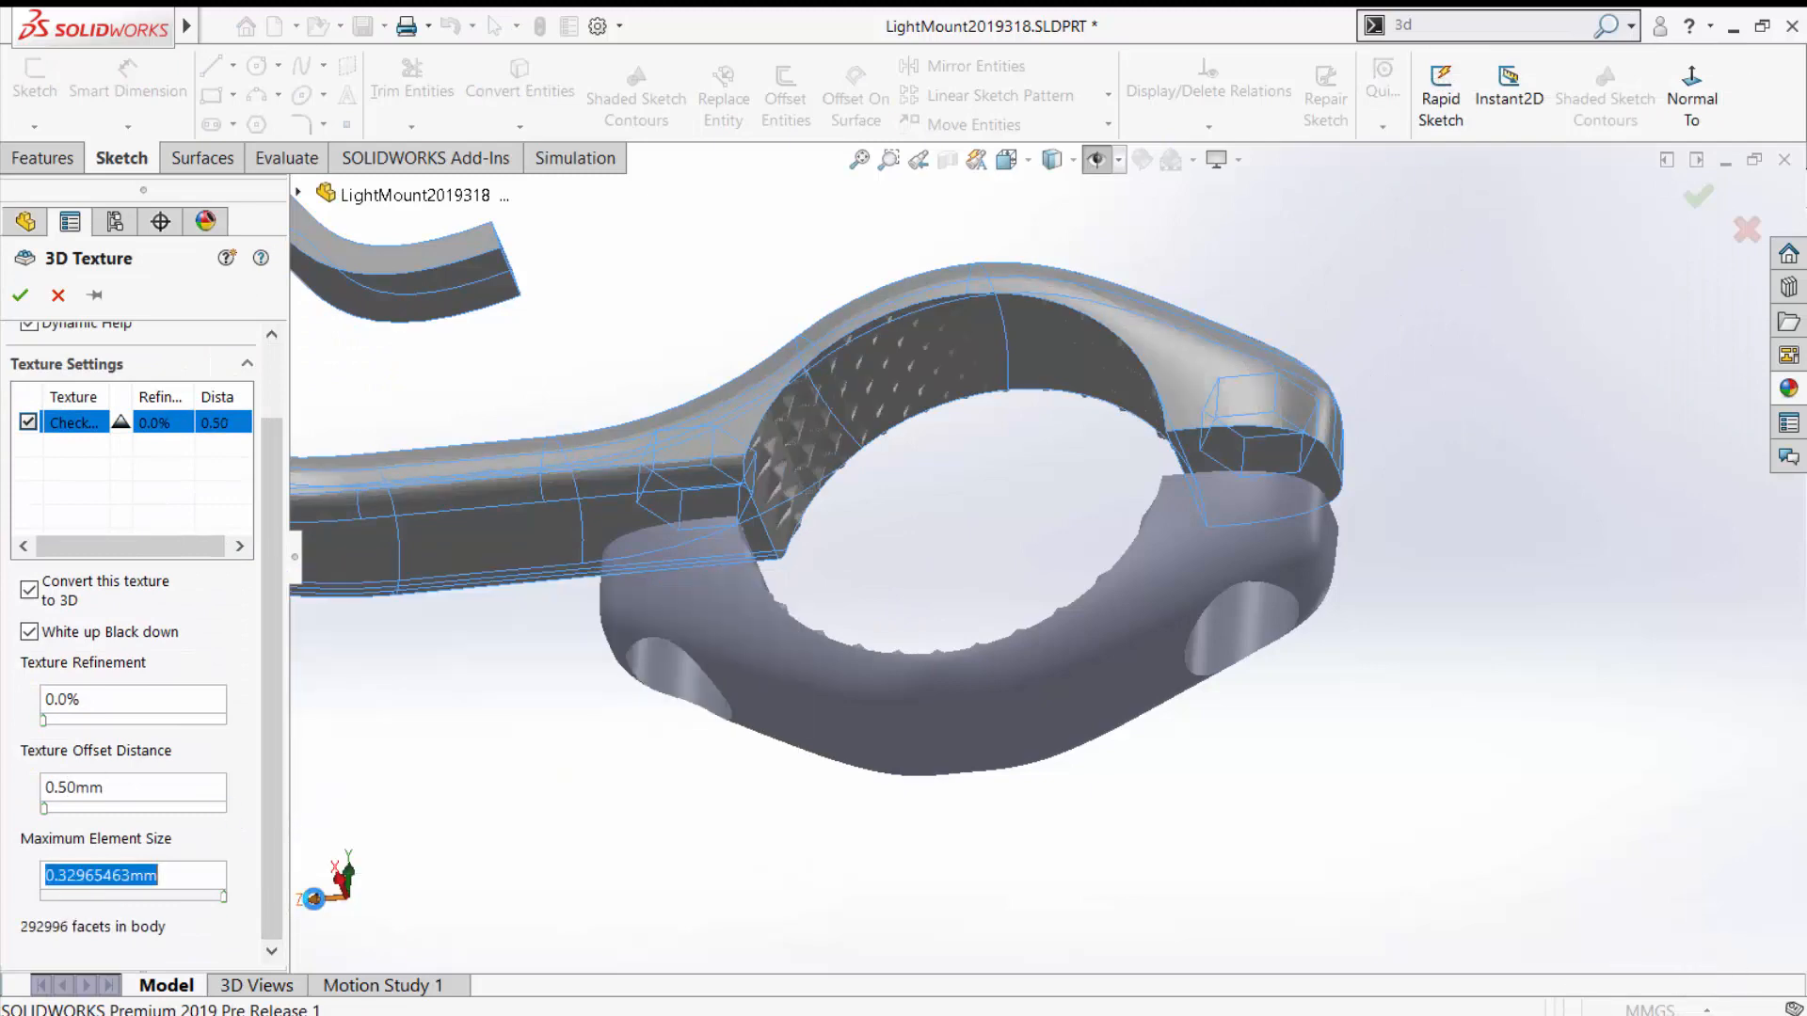
{"action": "left_click", "coordinate": [20, 294]}
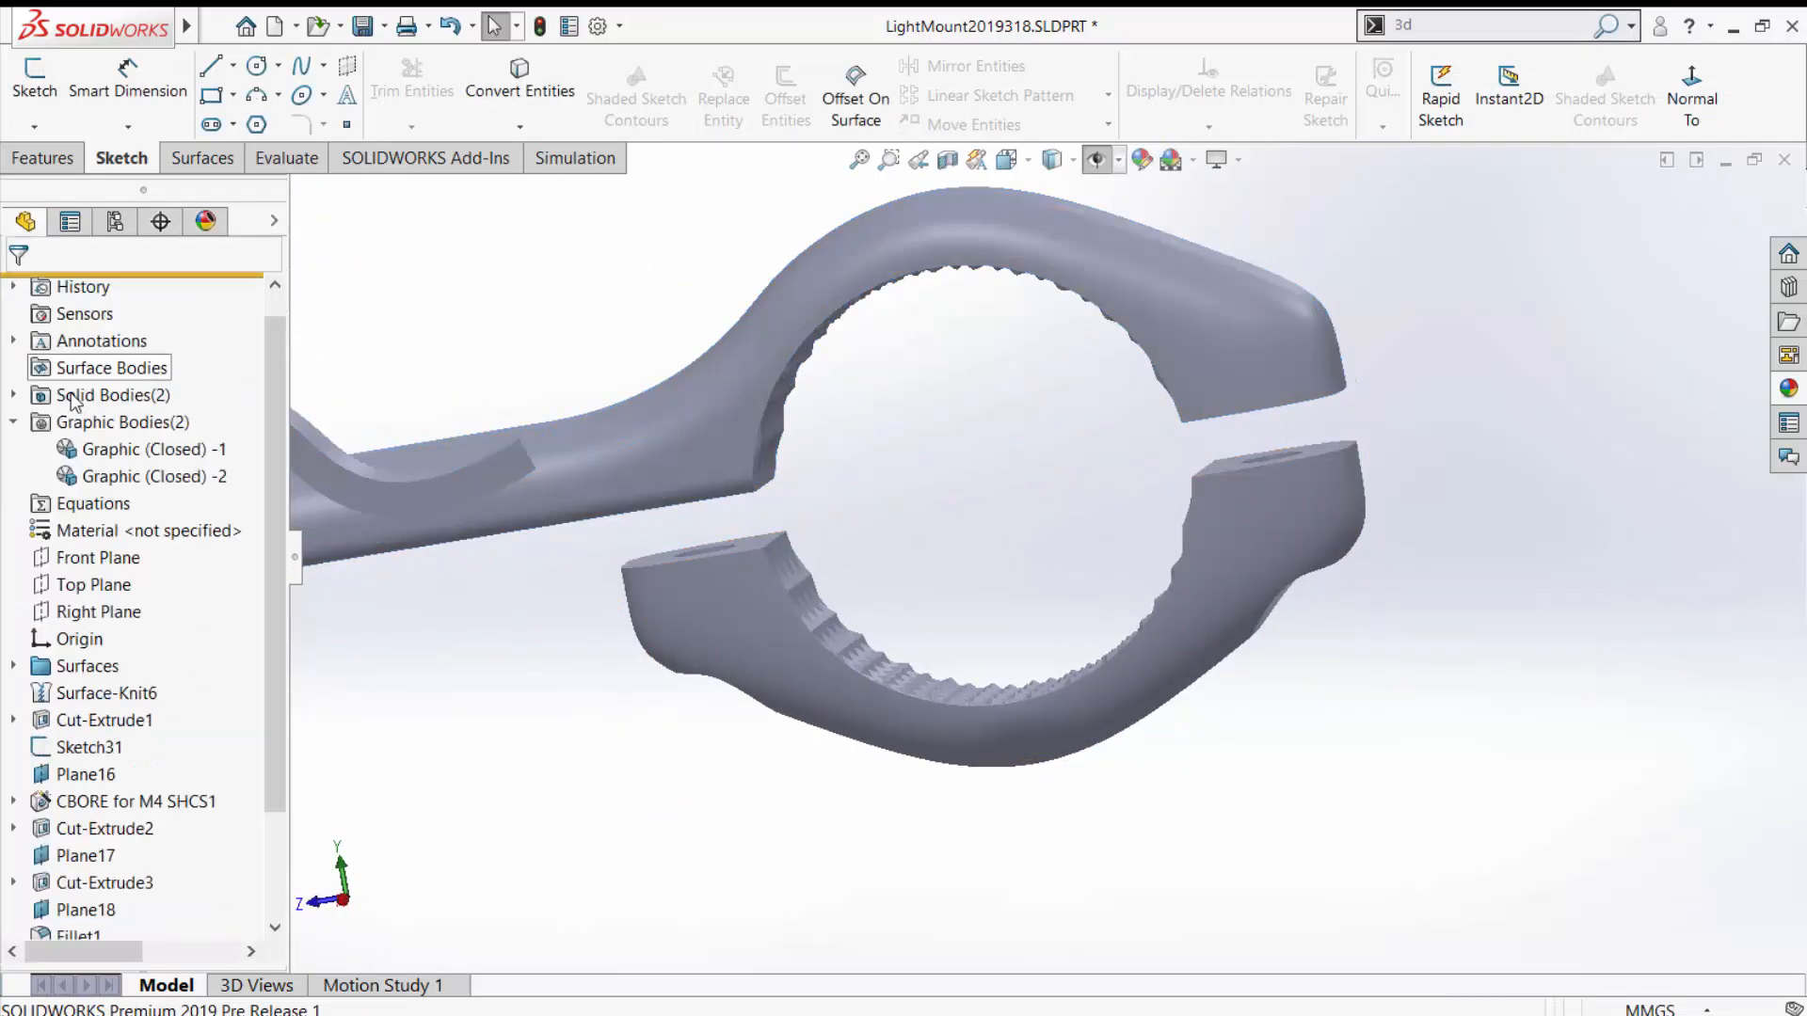
{"action": "left_click", "coordinate": [387, 25]}
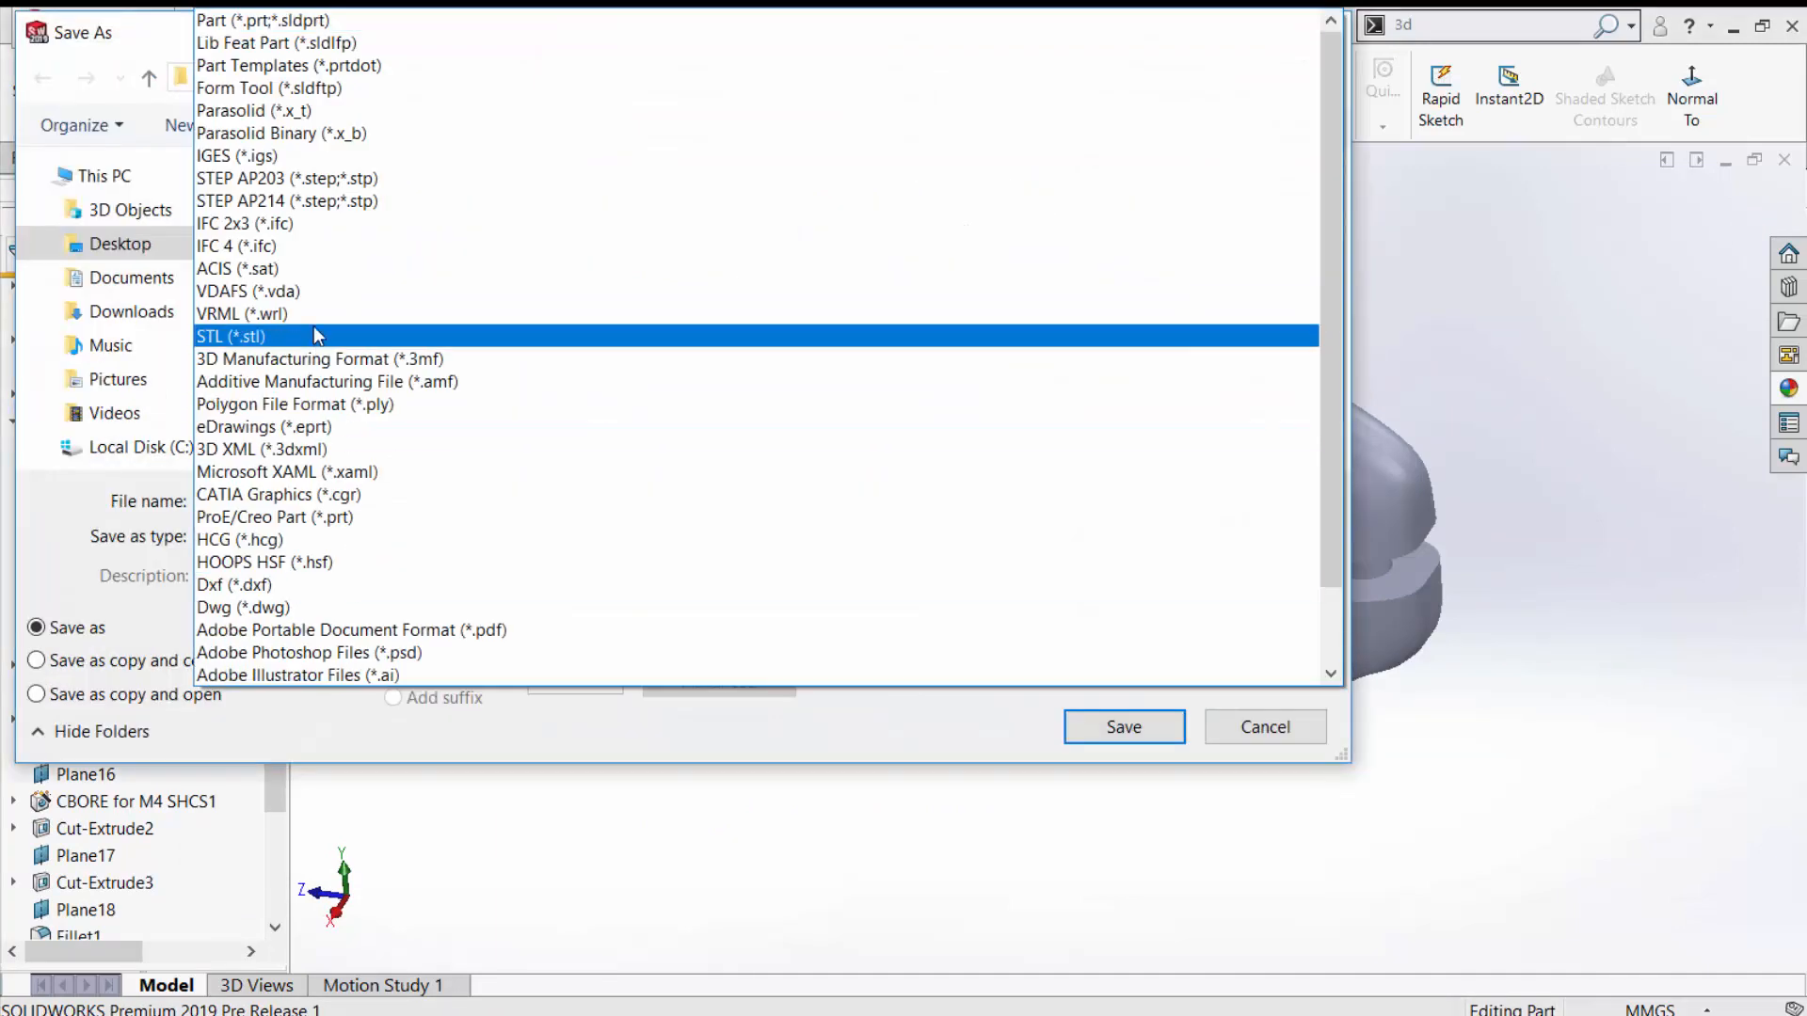
Step: Save the light mount part as an STL (*.stl) file
{"action": "left_click", "coordinate": [1123, 725]}
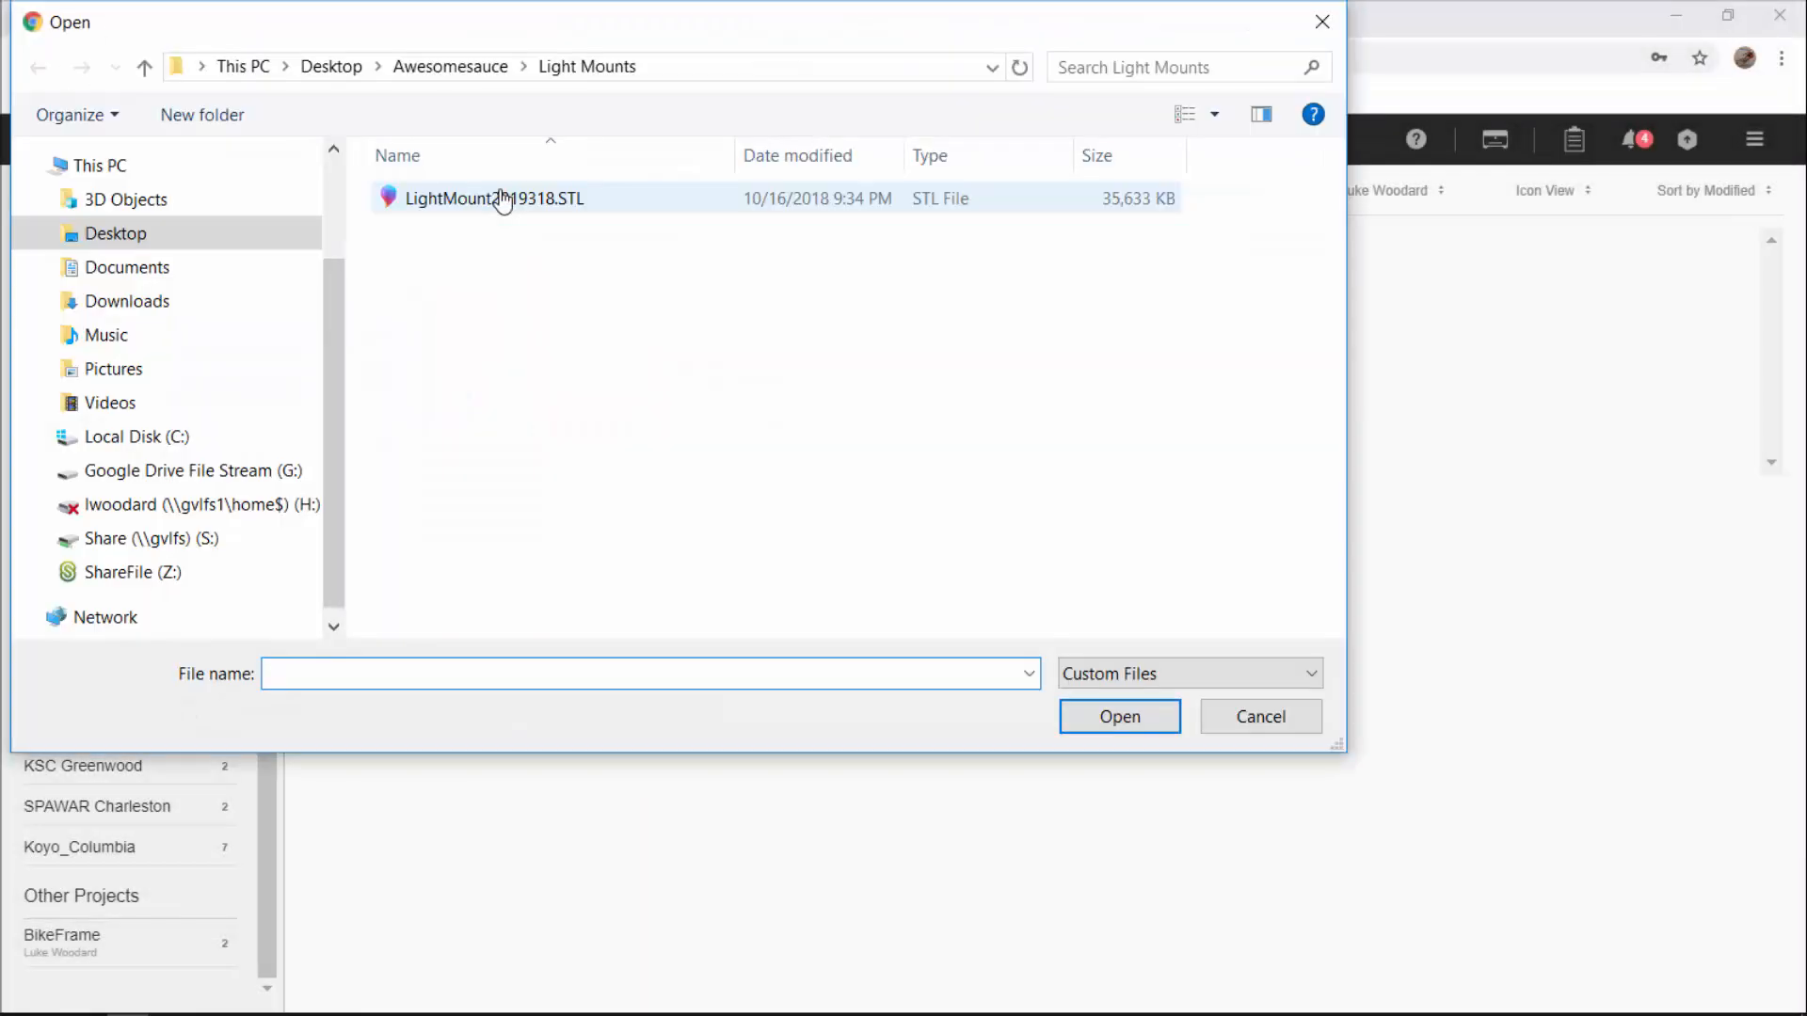
Step: Upload LightMount2019318.STL as a part in Eiger
{"action": "left_click", "coordinate": [1118, 716]}
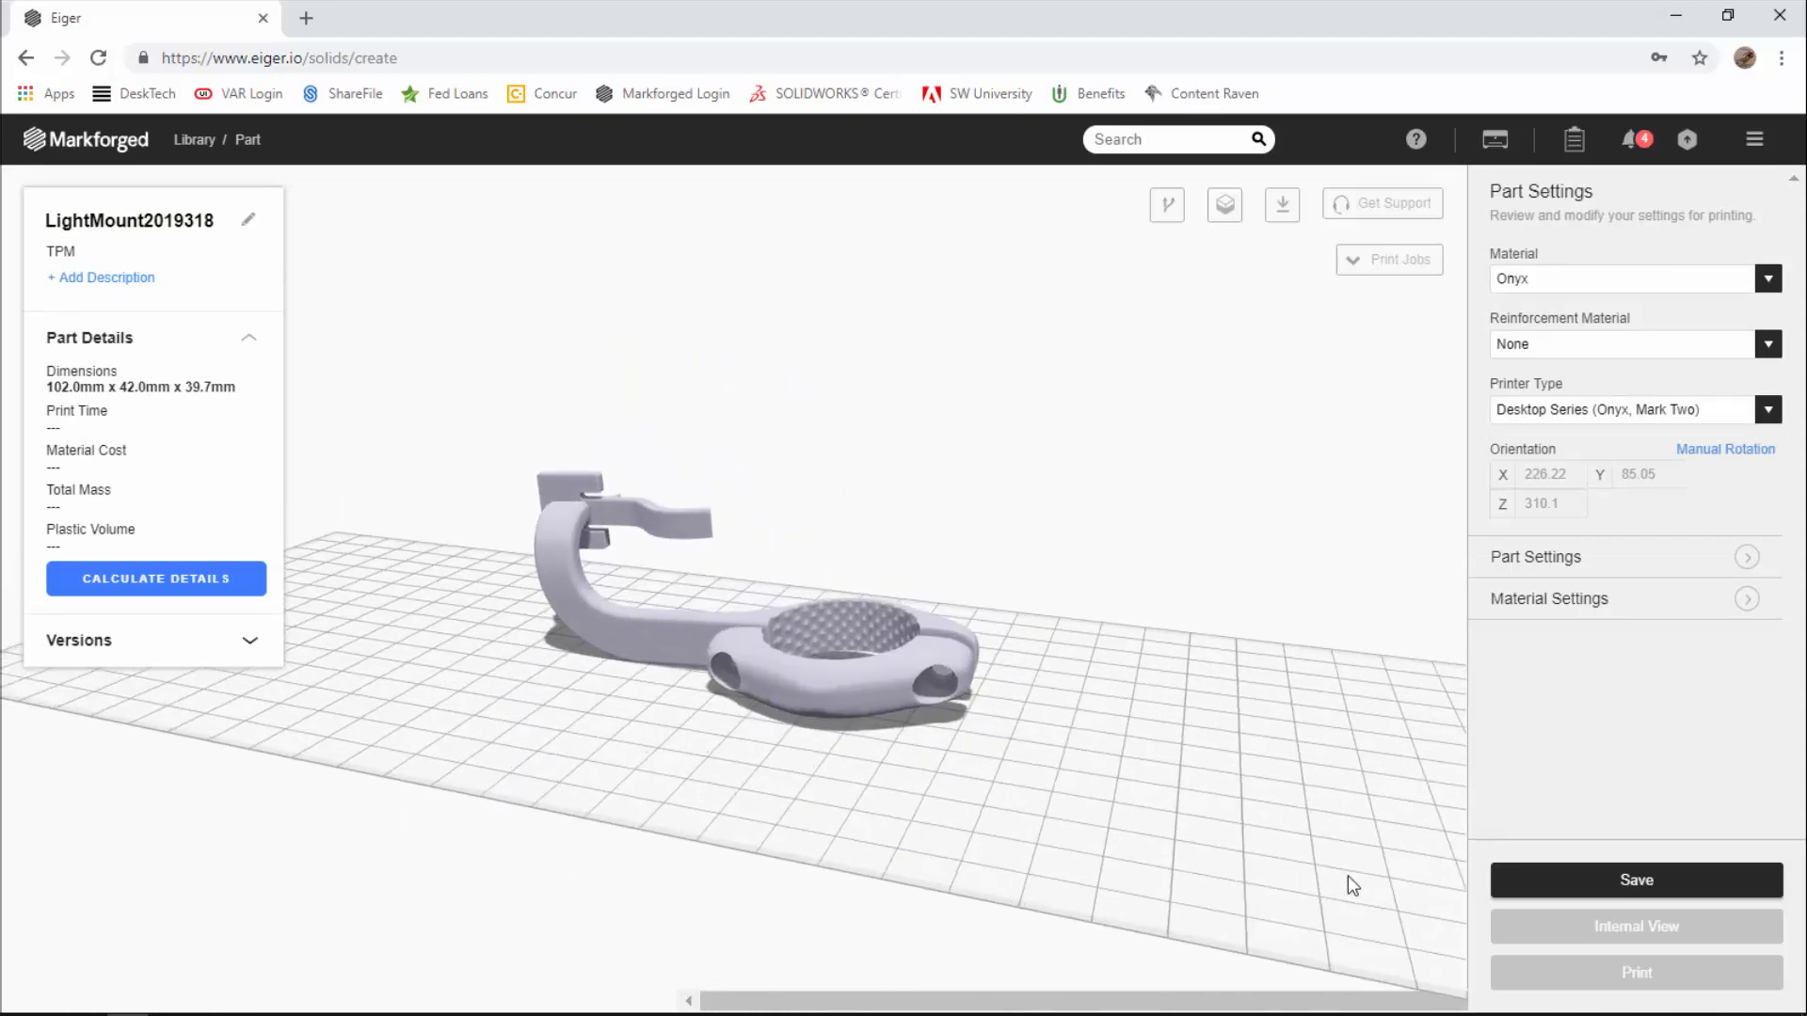
{"action": "mouse_move", "coordinate": [1600, 925]}
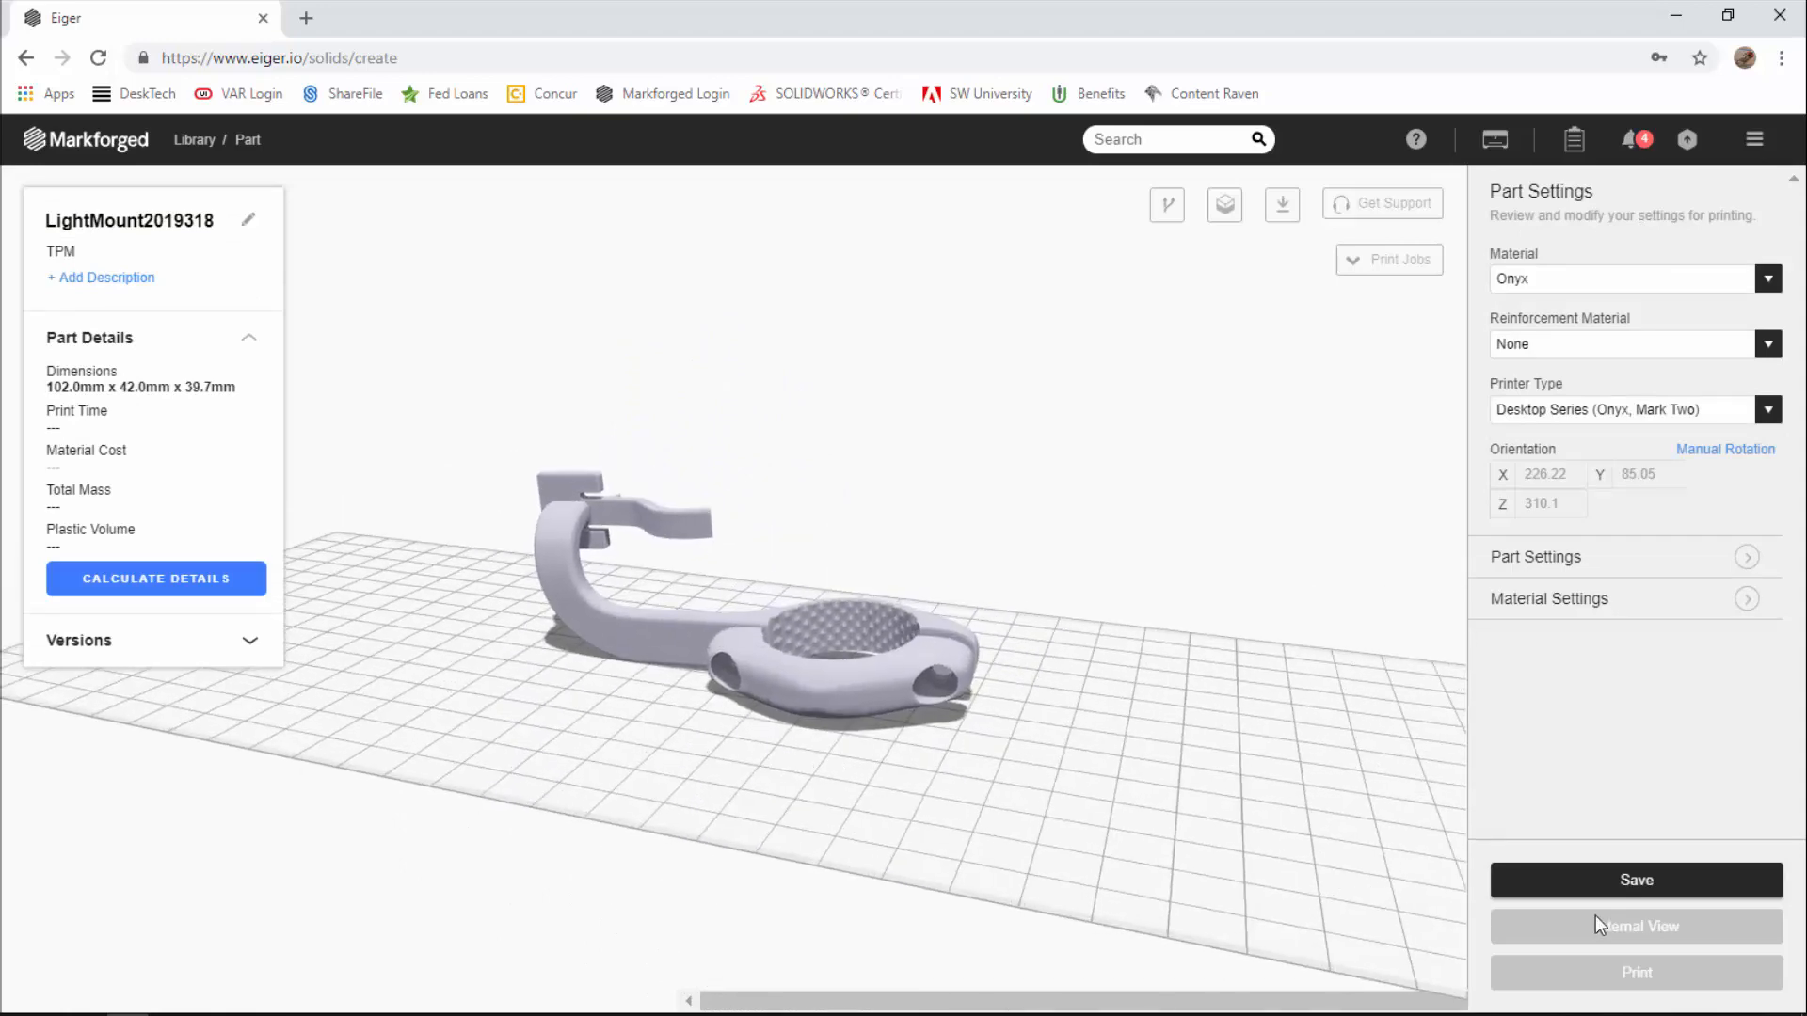